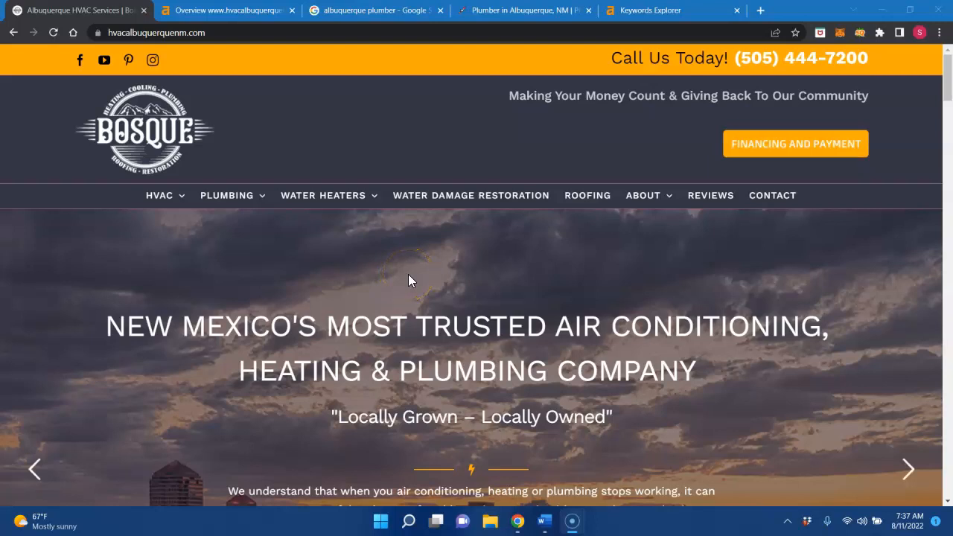
mouse_move(424, 286)
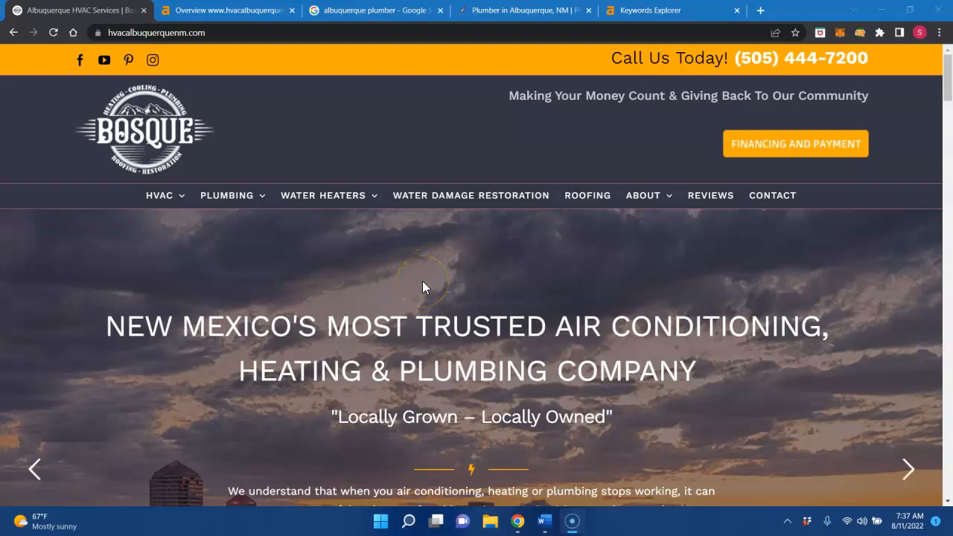
mouse_move(286, 260)
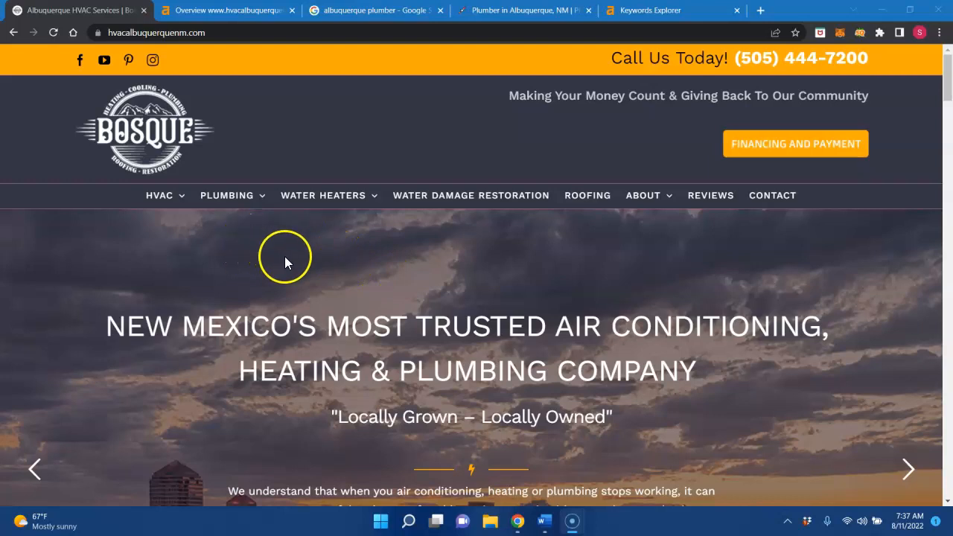
mouse_move(173, 401)
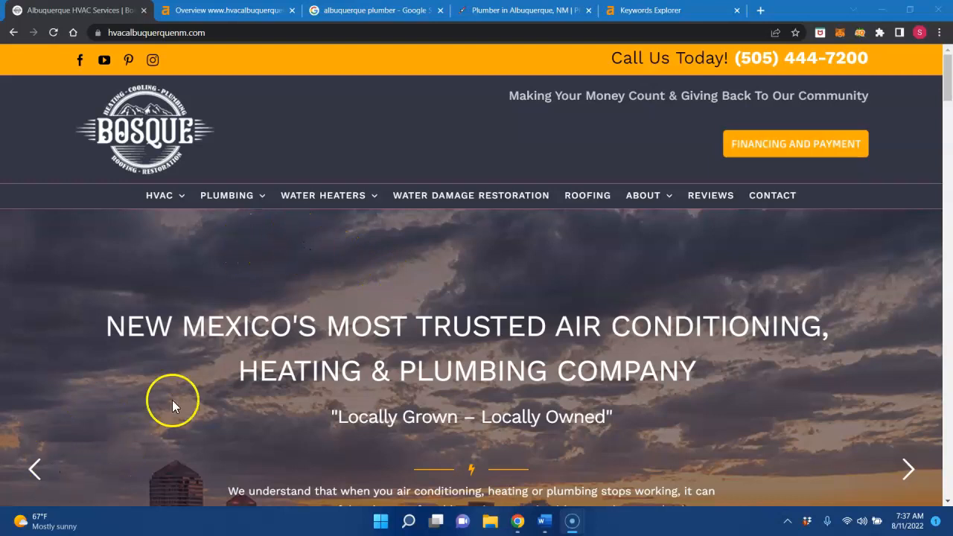
mouse_move(344, 379)
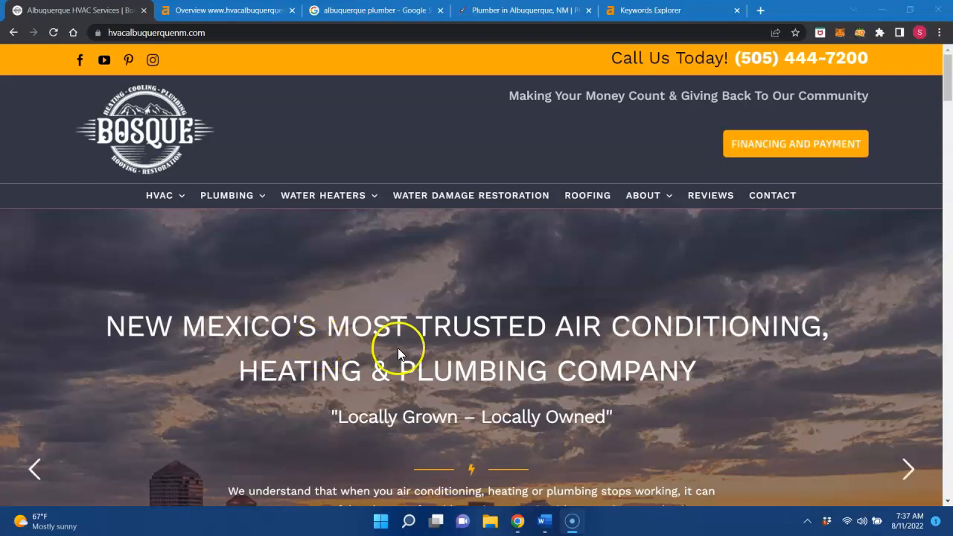
mouse_move(398, 344)
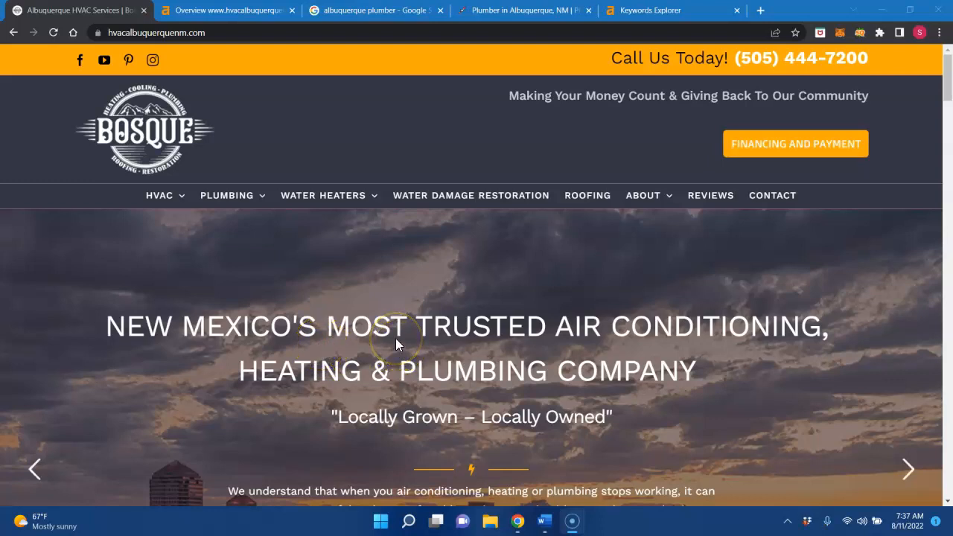
mouse_move(402, 305)
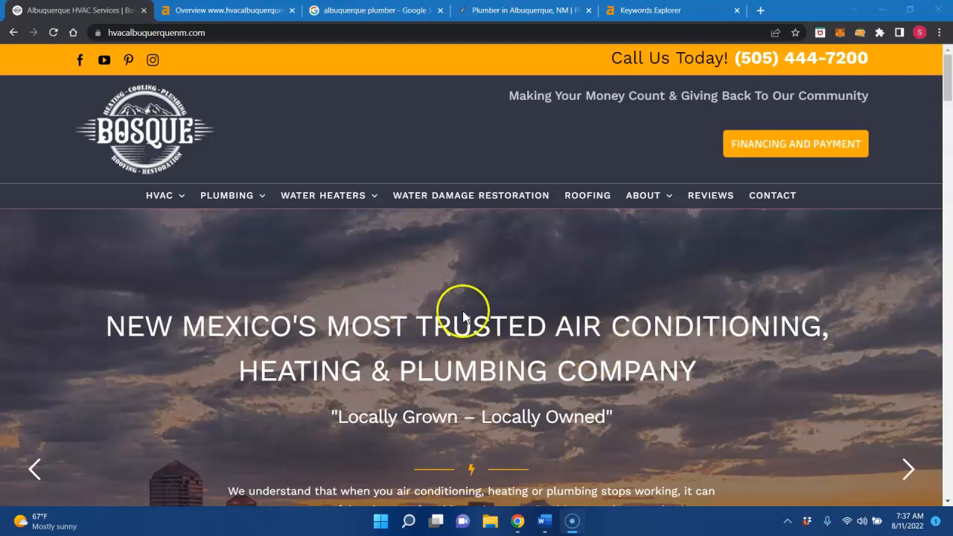
mouse_move(369, 240)
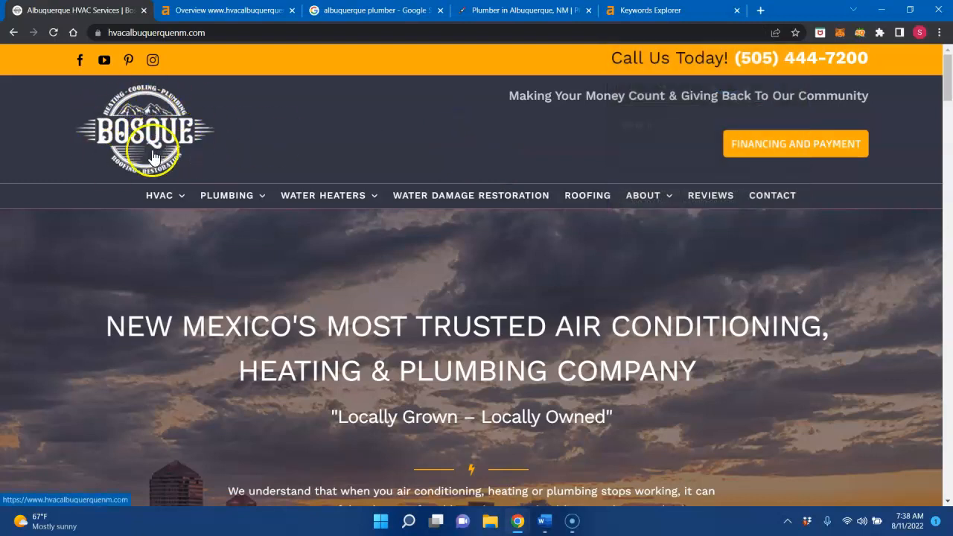
mouse_move(141, 111)
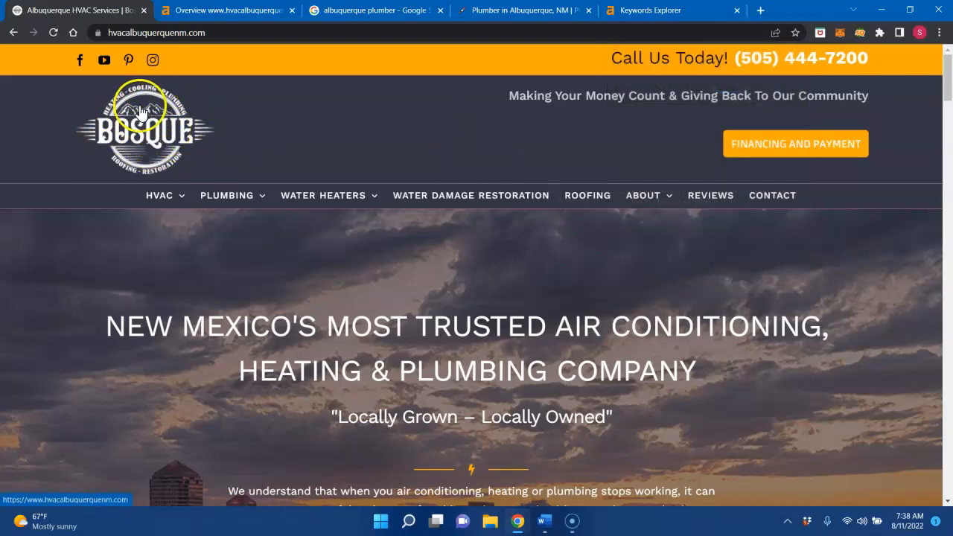
Step: Scroll the HVAC homepage and highlight the 'Albuquerque's Heating & AC Repair' heading
scroll(down, 3)
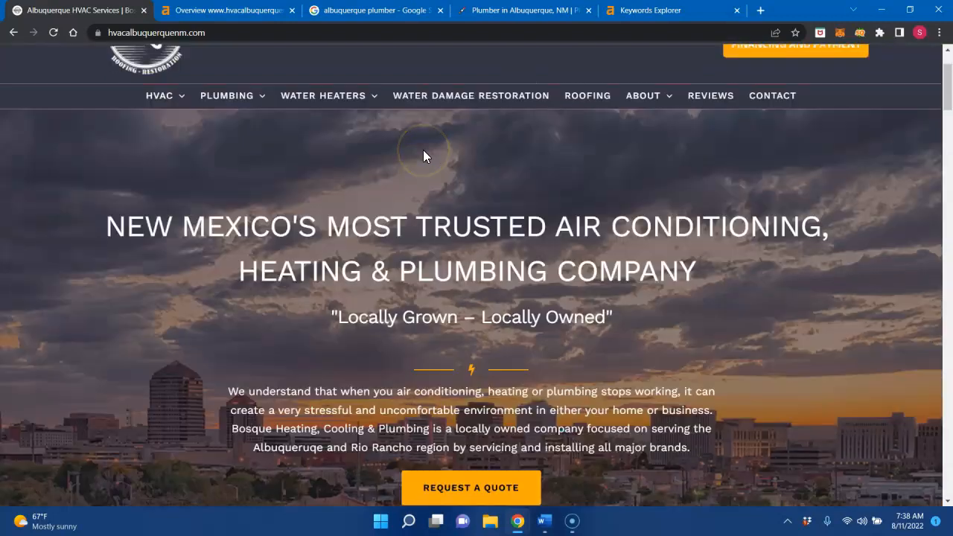
scroll(down, 3)
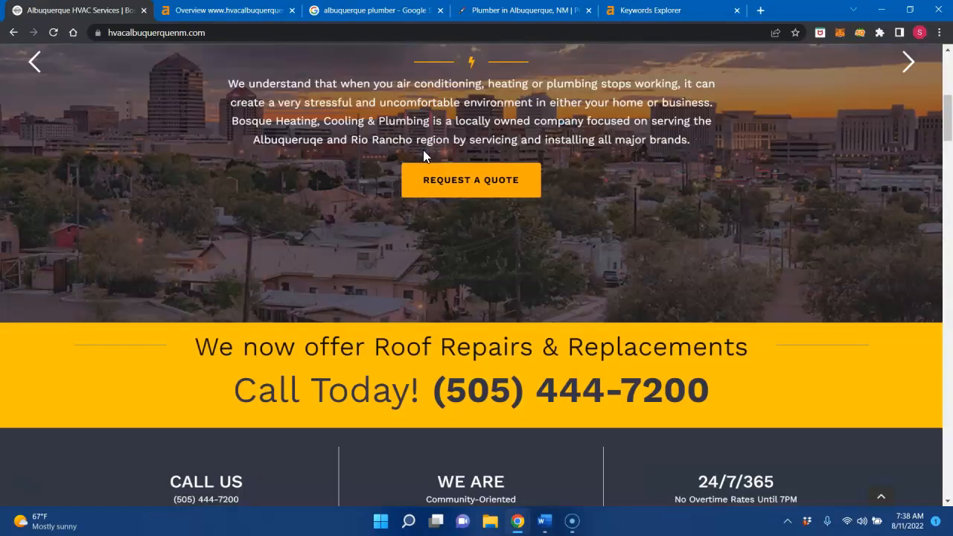
scroll(down, 3)
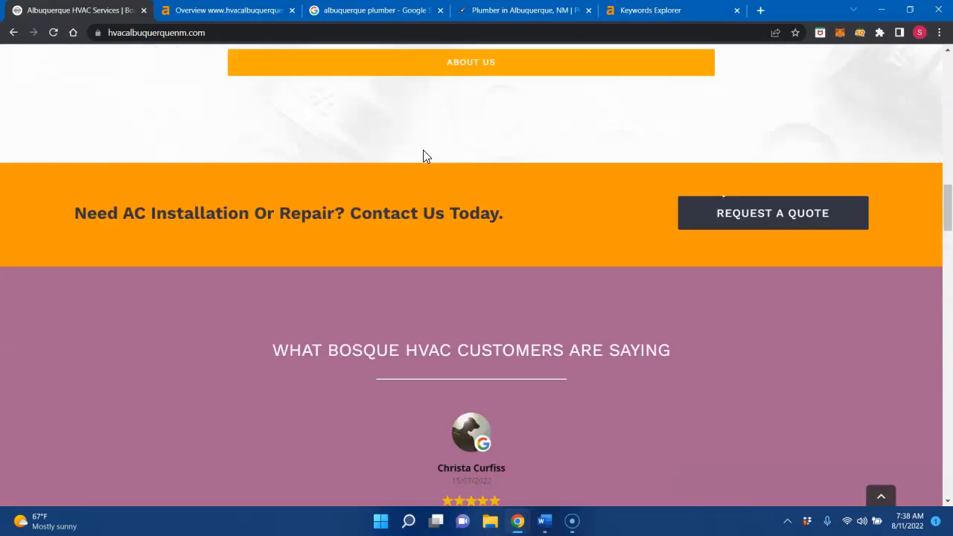
scroll(down, 3)
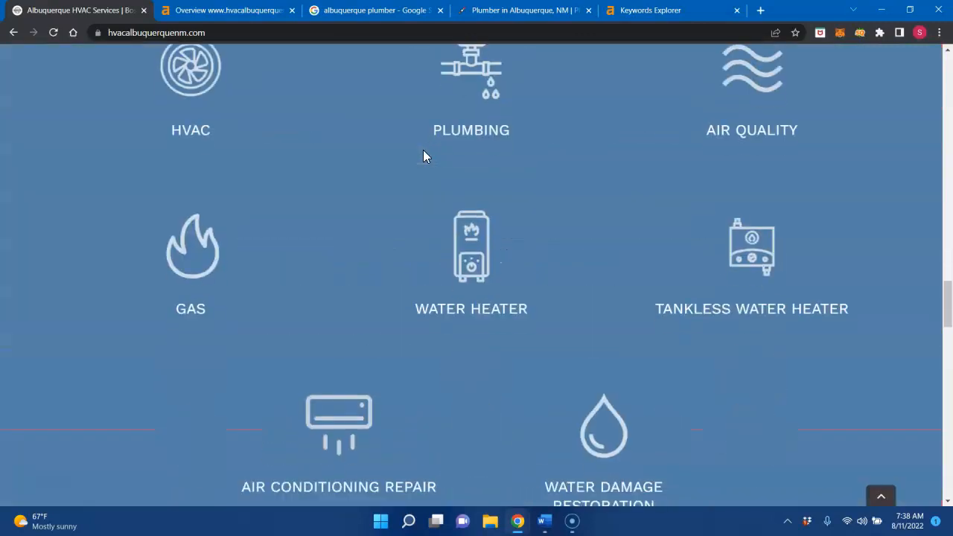
scroll(down, 3)
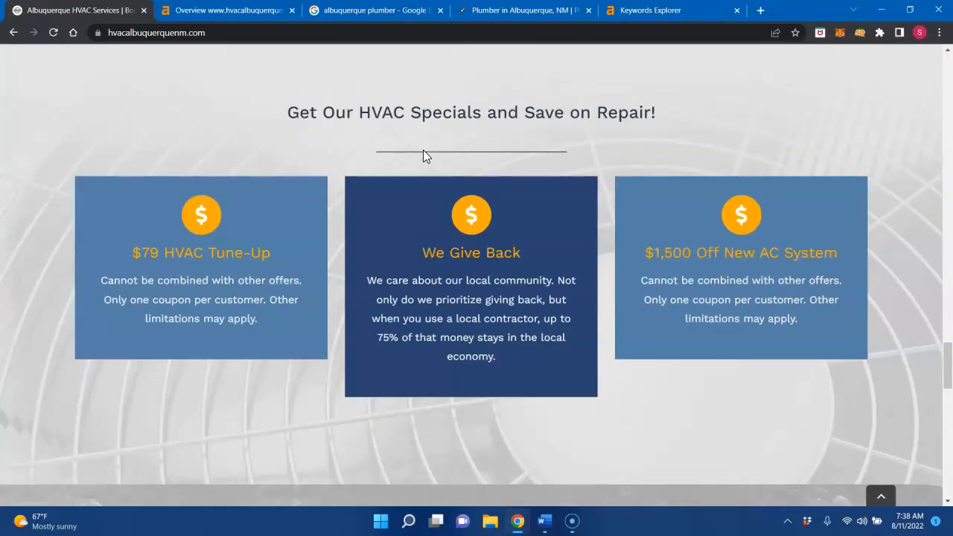
scroll(down, 3)
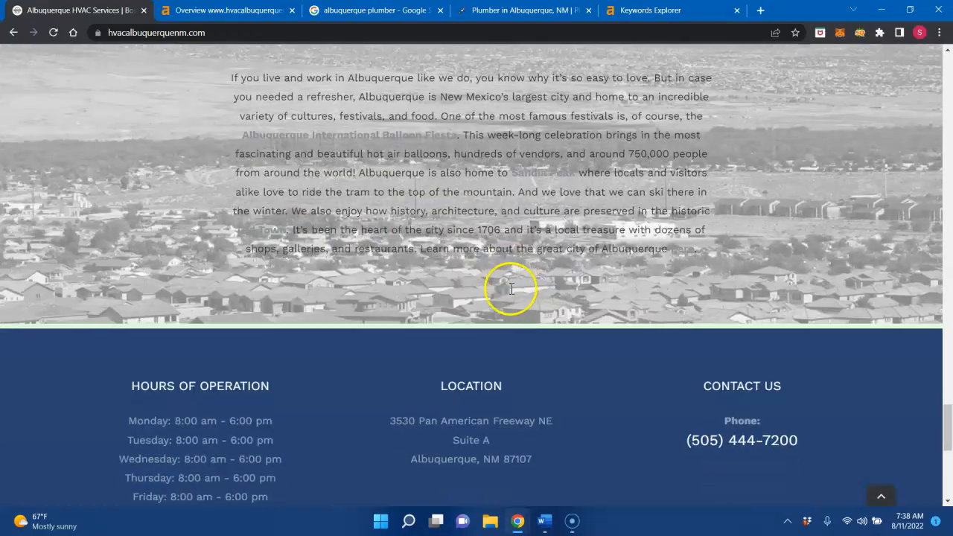
scroll(down, 3)
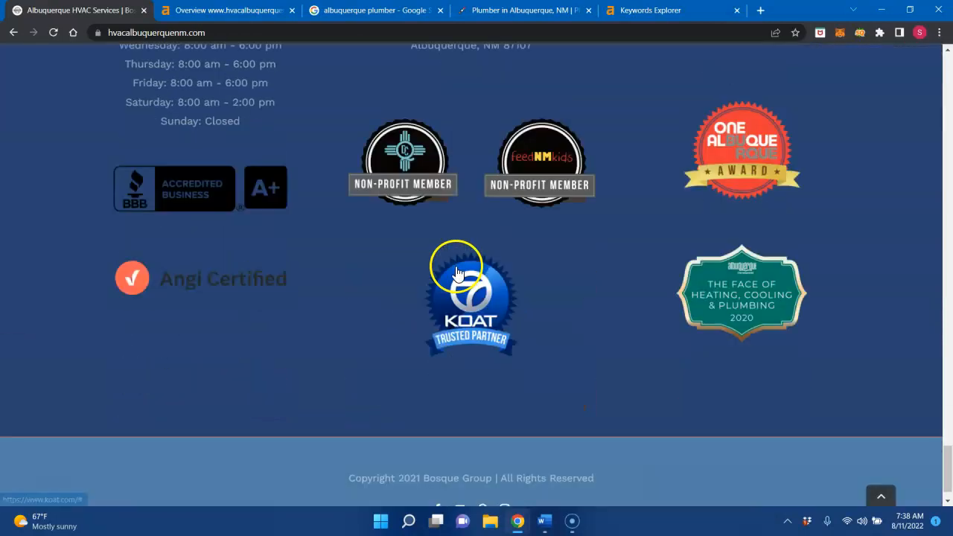
scroll(up, 3)
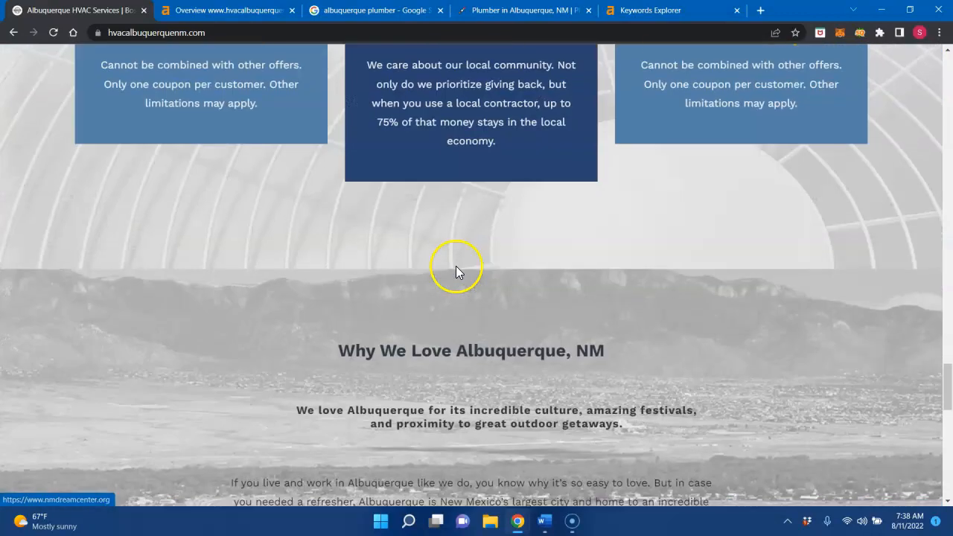
scroll(up, 3)
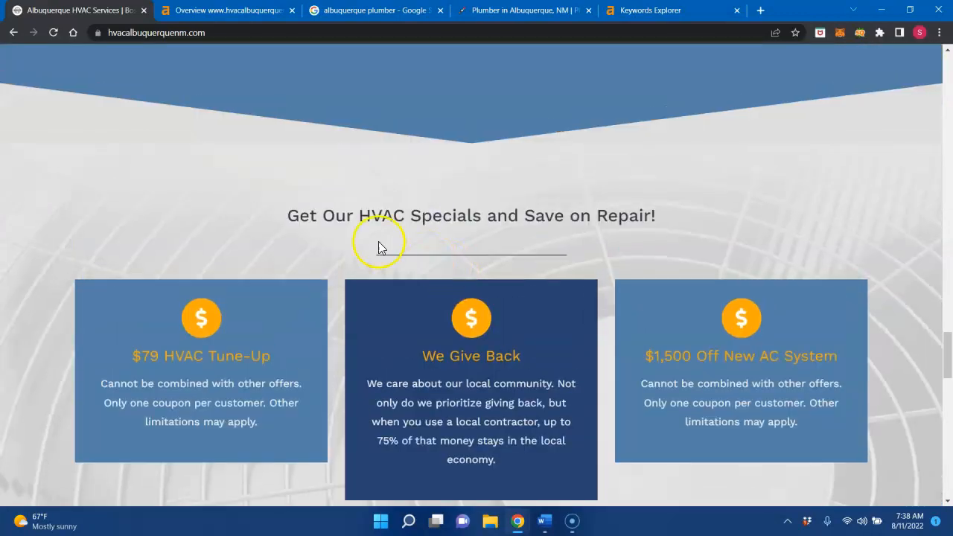
scroll(up, 3)
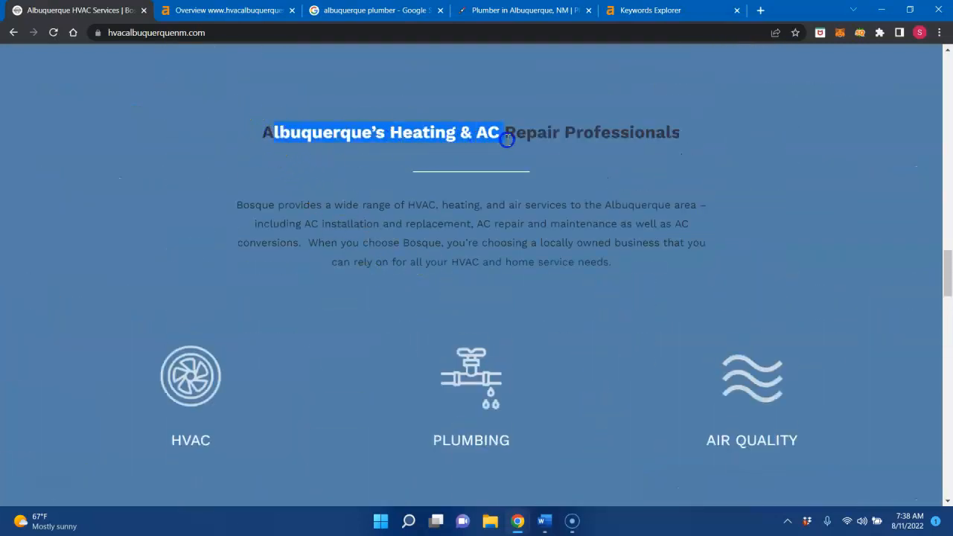
drag(507, 139, 559, 139)
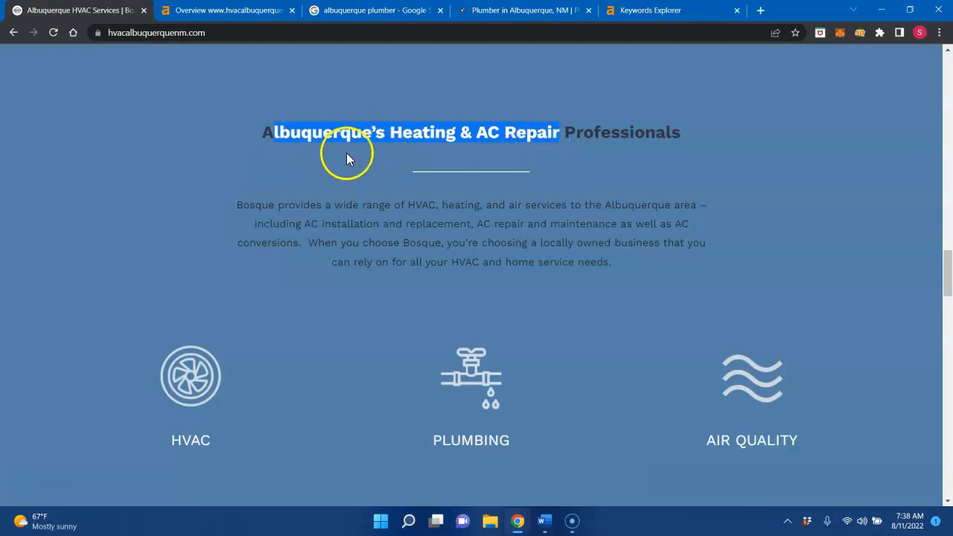
mouse_move(441, 134)
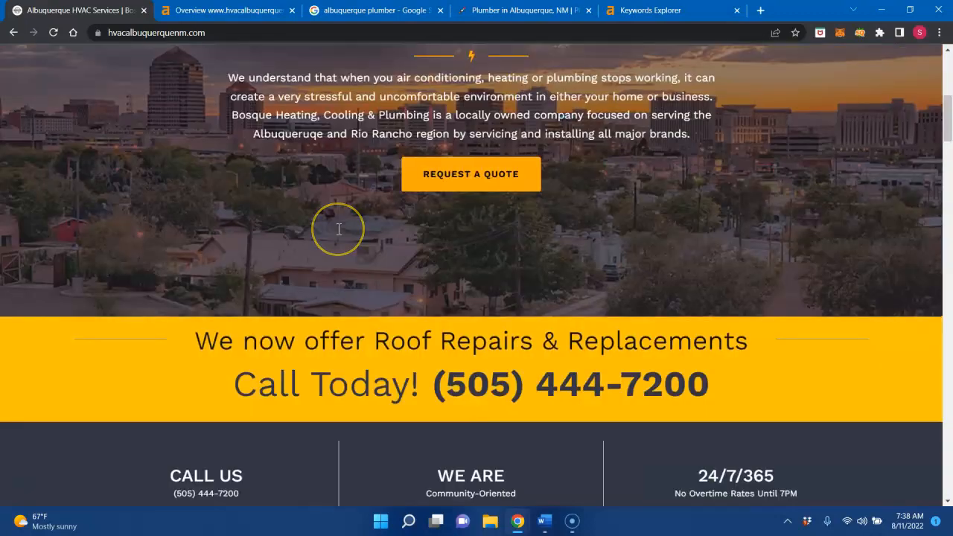
Step: Start saving the site logo's homepage link as a file, then cancel
right_click(145, 126)
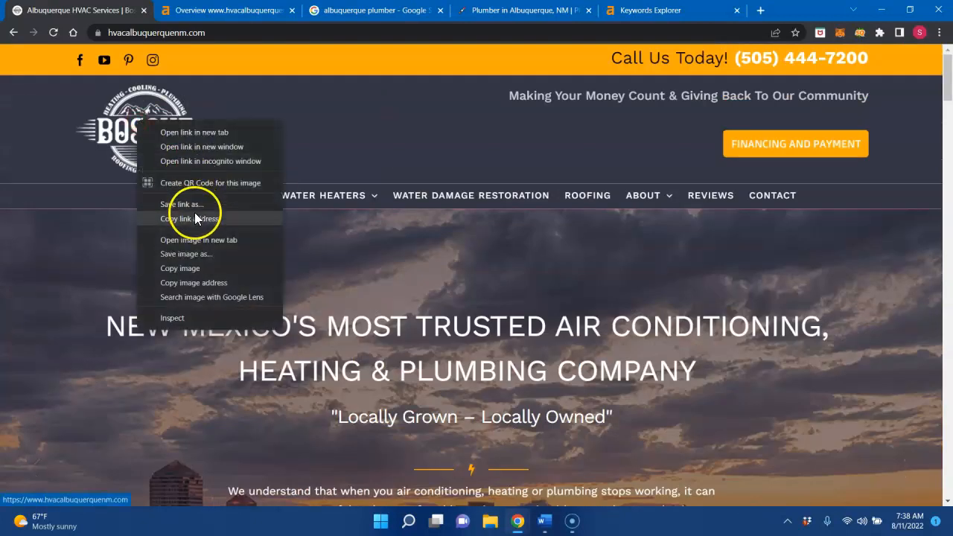
click(181, 203)
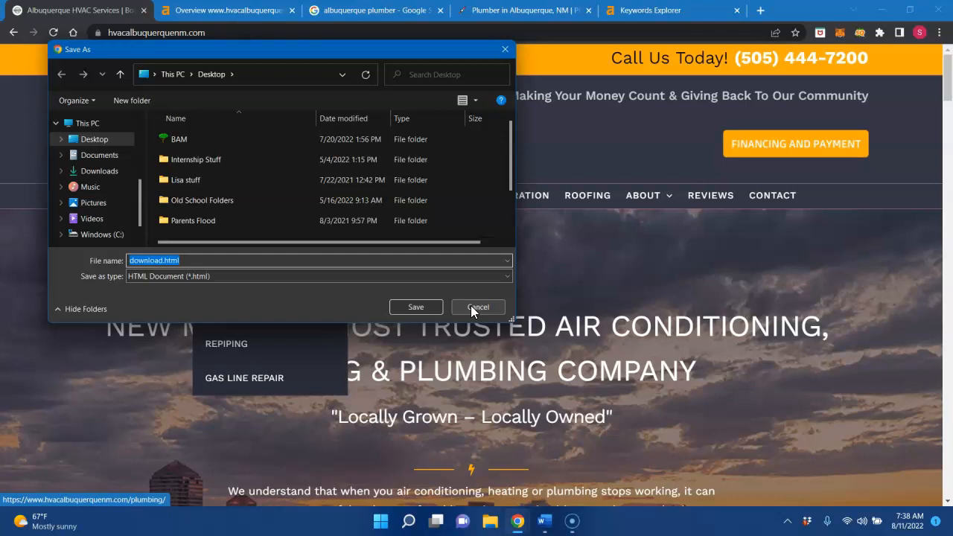
click(477, 306)
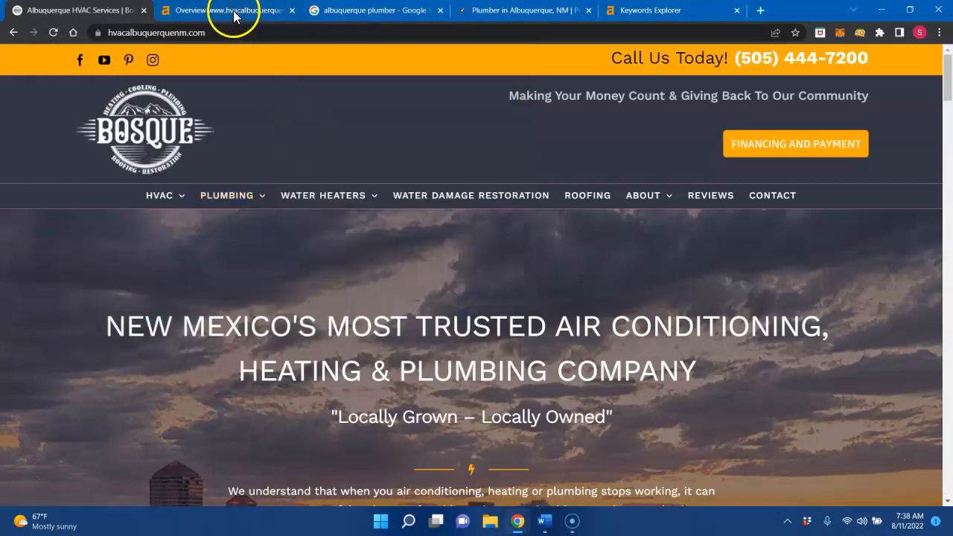
Step: In the Ahrefs overview, select the 238 organic traffic figure and open the organic keywords report
click(230, 11)
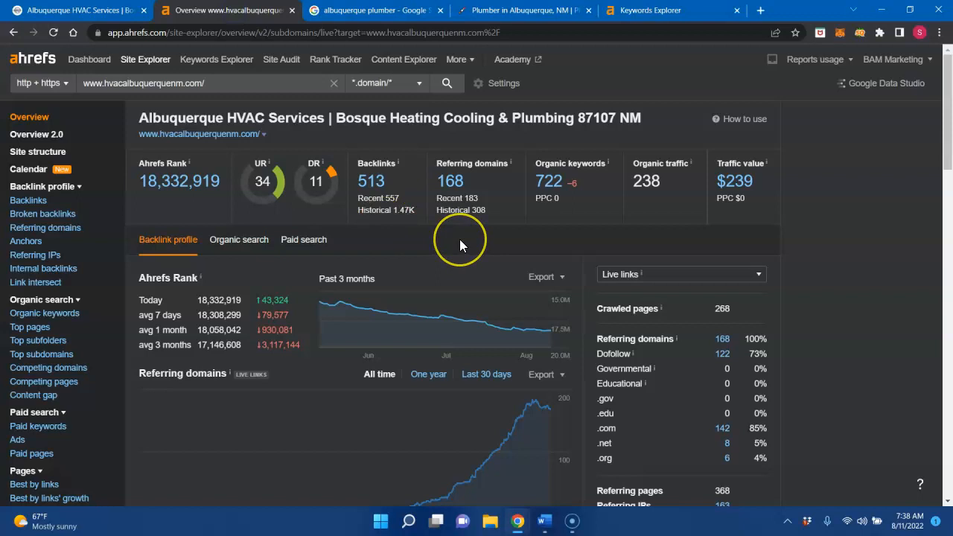
mouse_move(419, 224)
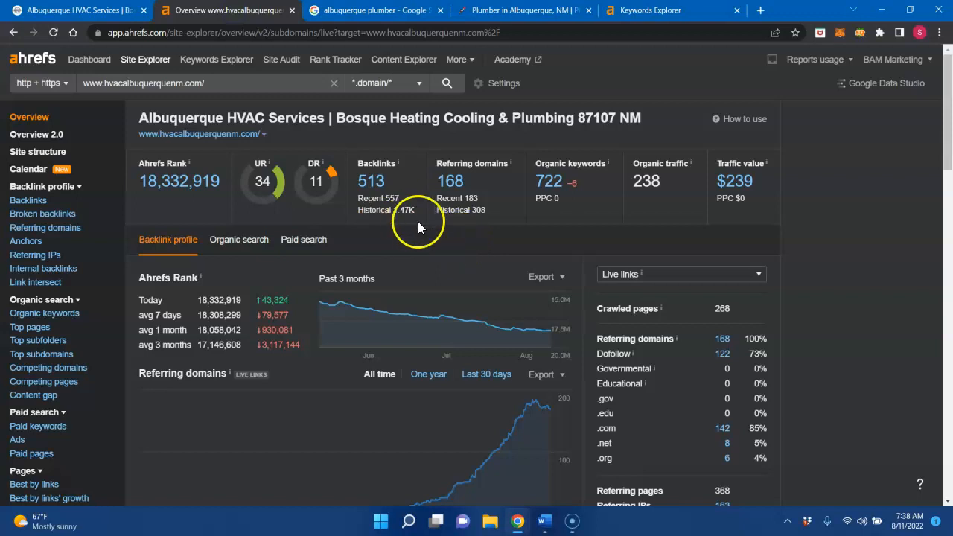
mouse_move(366, 230)
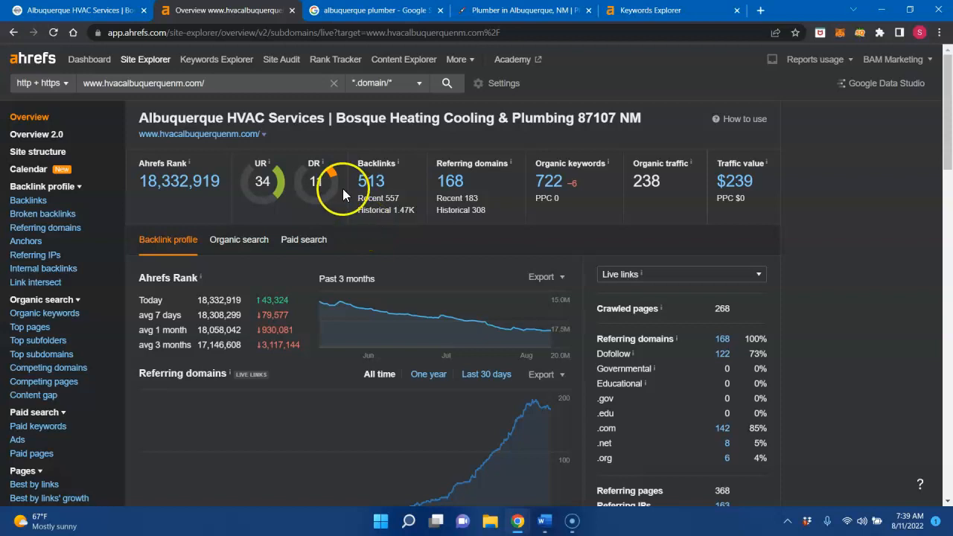
mouse_move(262, 164)
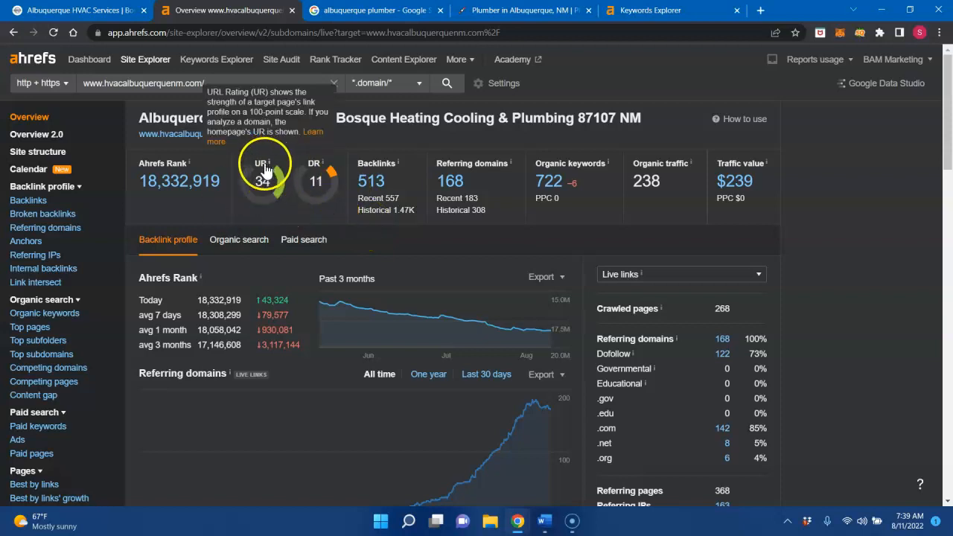
mouse_move(310, 186)
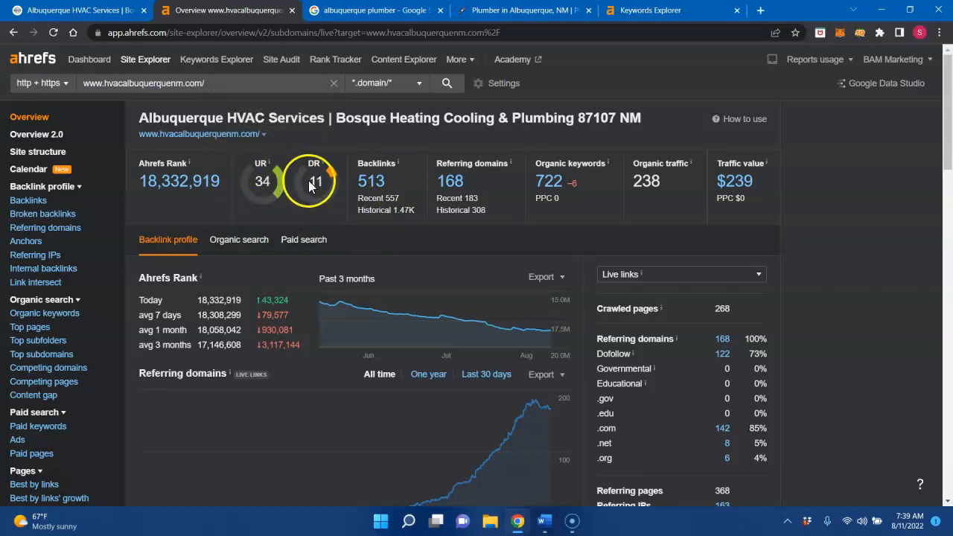
mouse_move(298, 223)
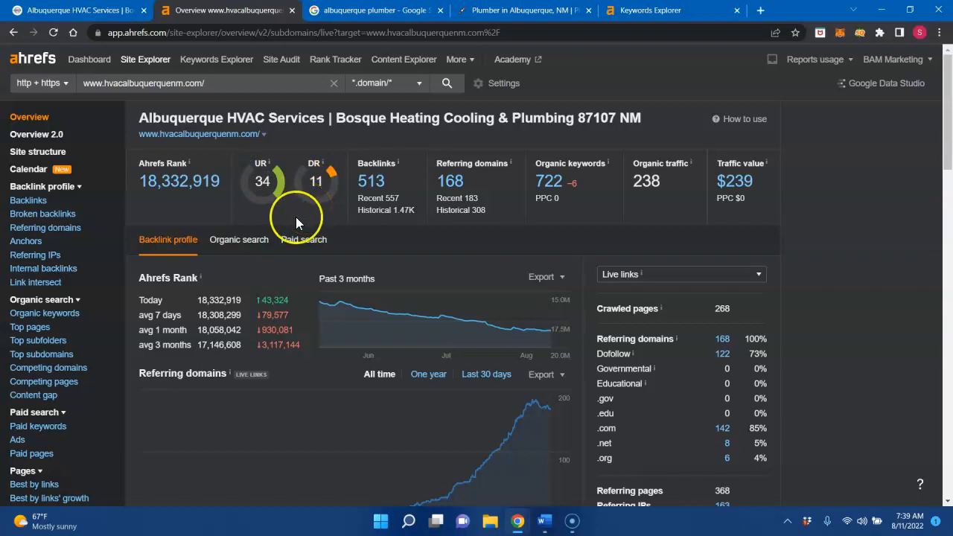
mouse_move(312, 215)
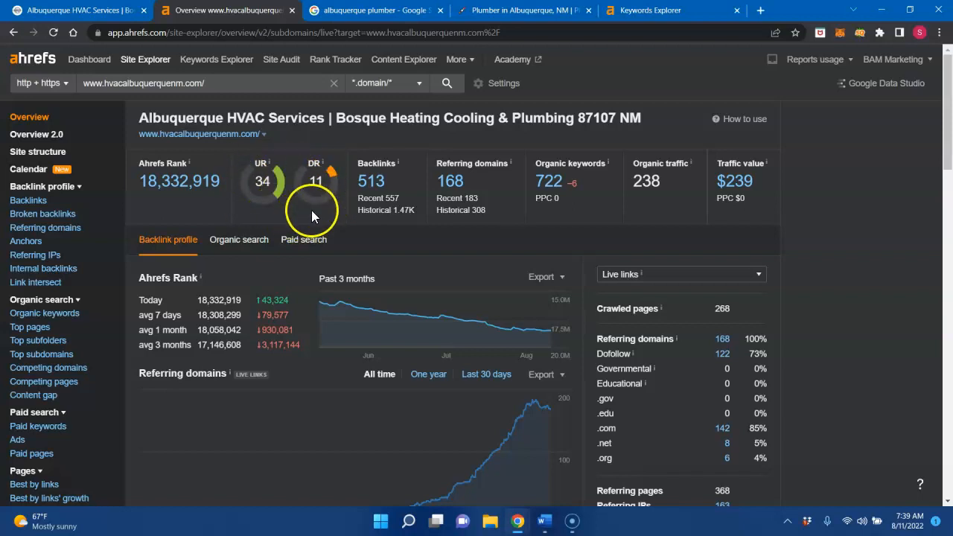
mouse_move(326, 205)
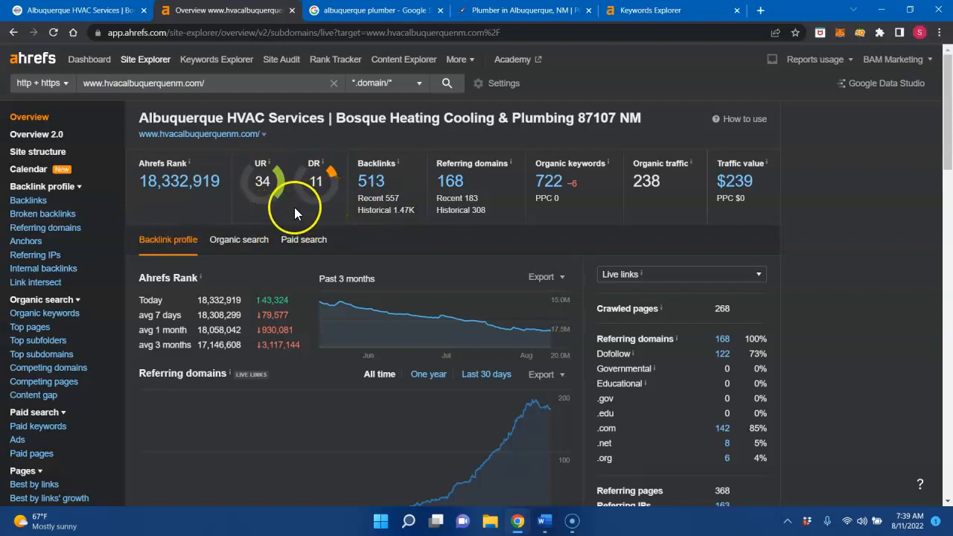
mouse_move(293, 160)
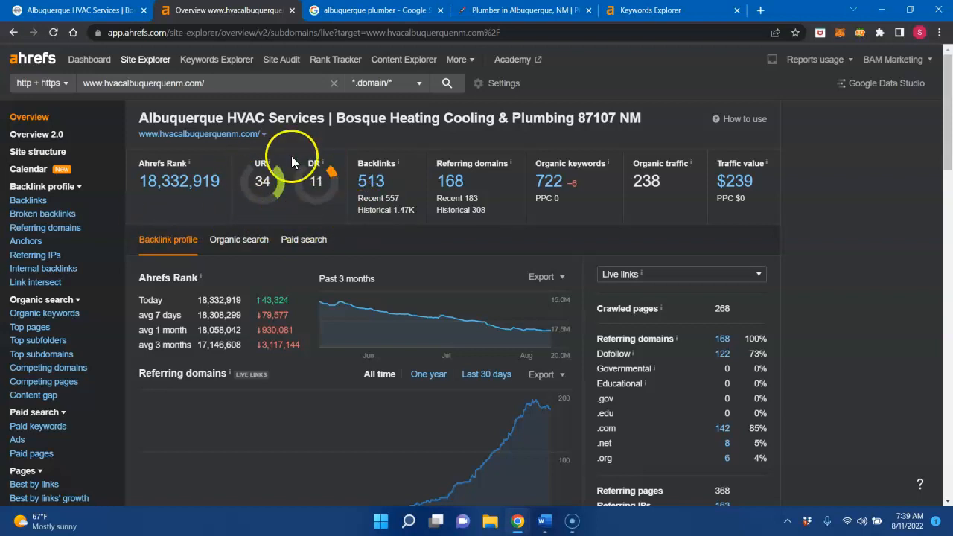
mouse_move(334, 257)
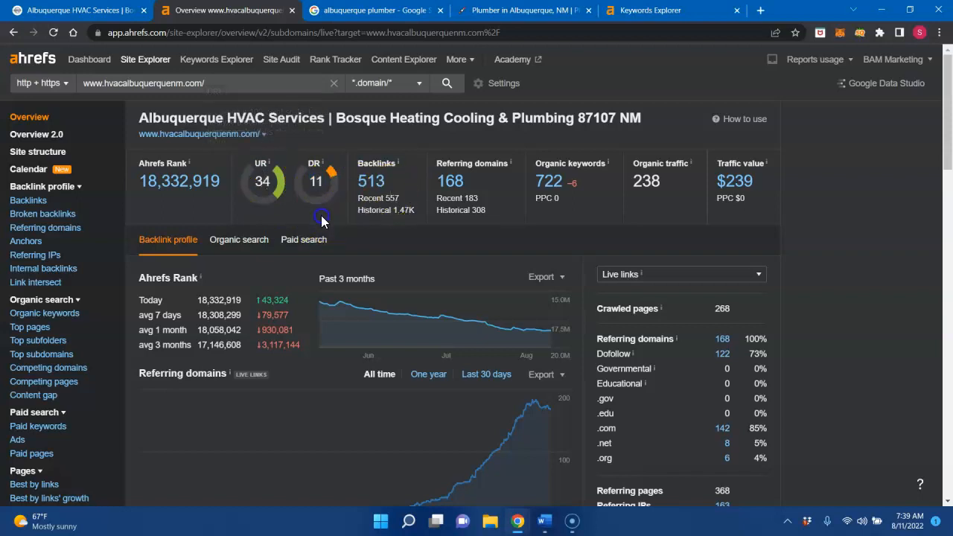
mouse_move(449, 190)
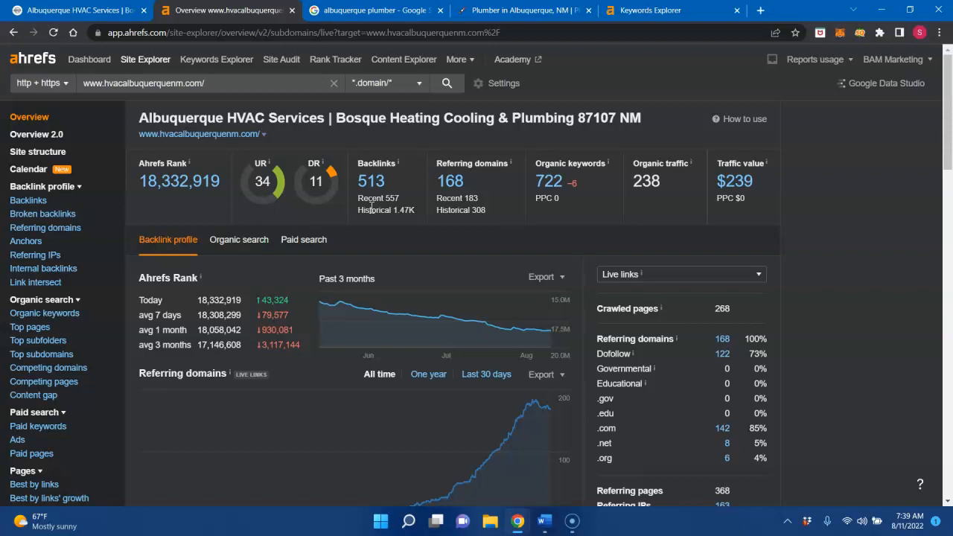
mouse_move(552, 239)
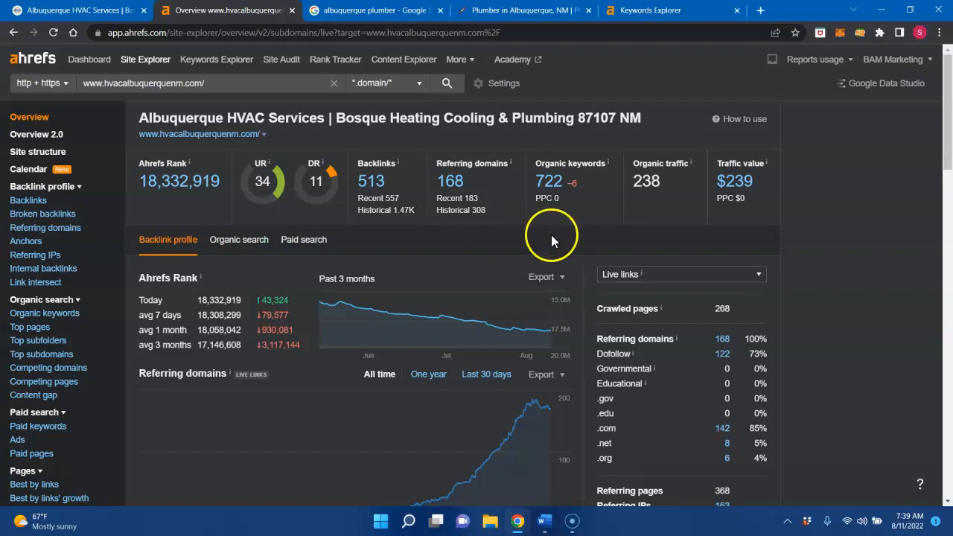
mouse_move(558, 195)
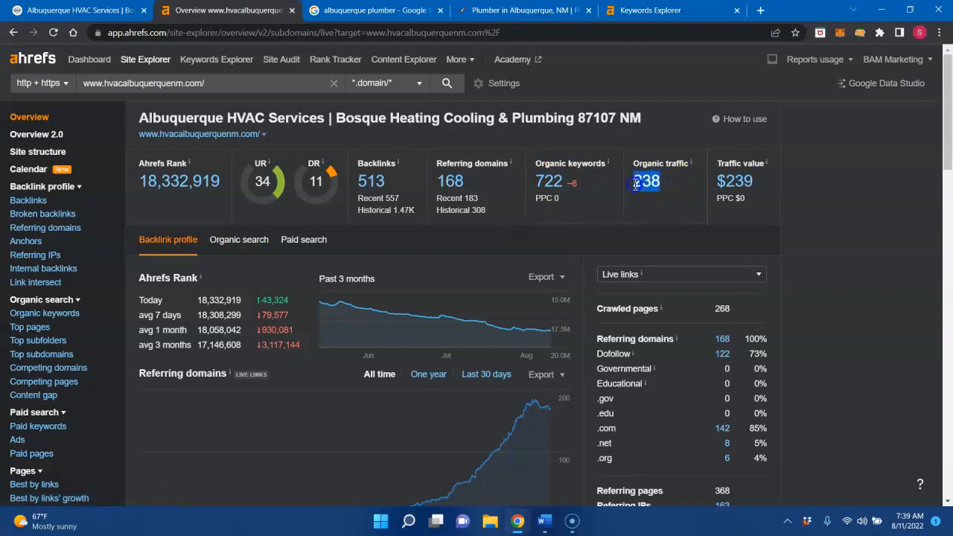
mouse_move(664, 211)
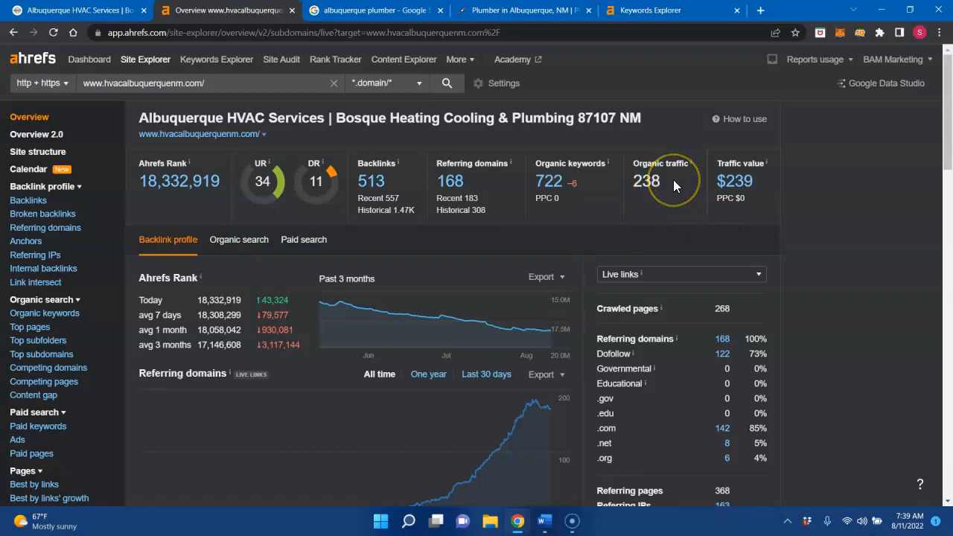
double_click(646, 181)
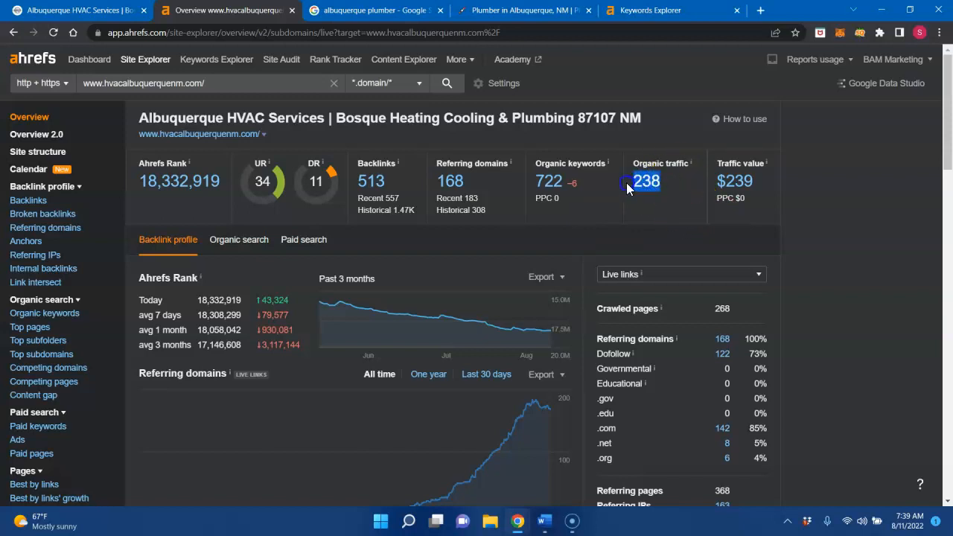
mouse_move(612, 217)
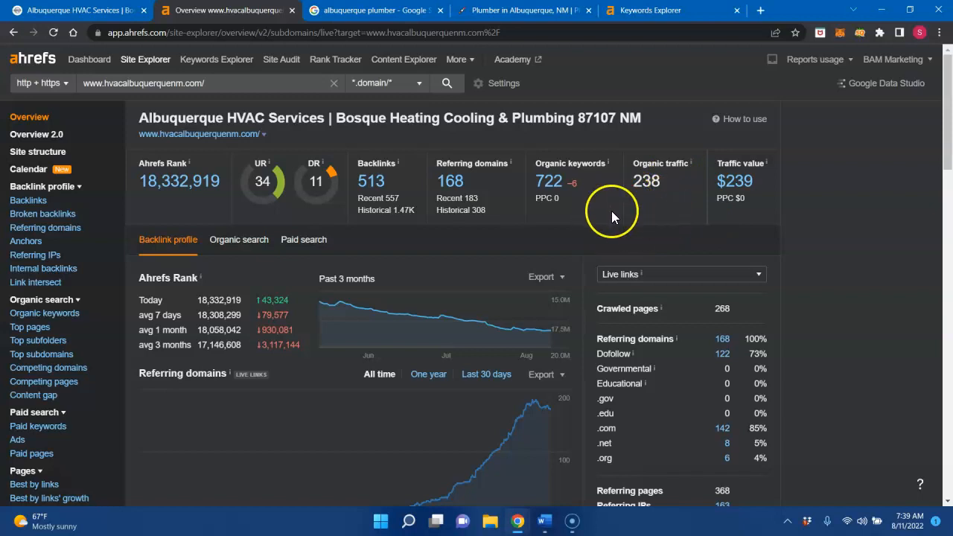
mouse_move(628, 215)
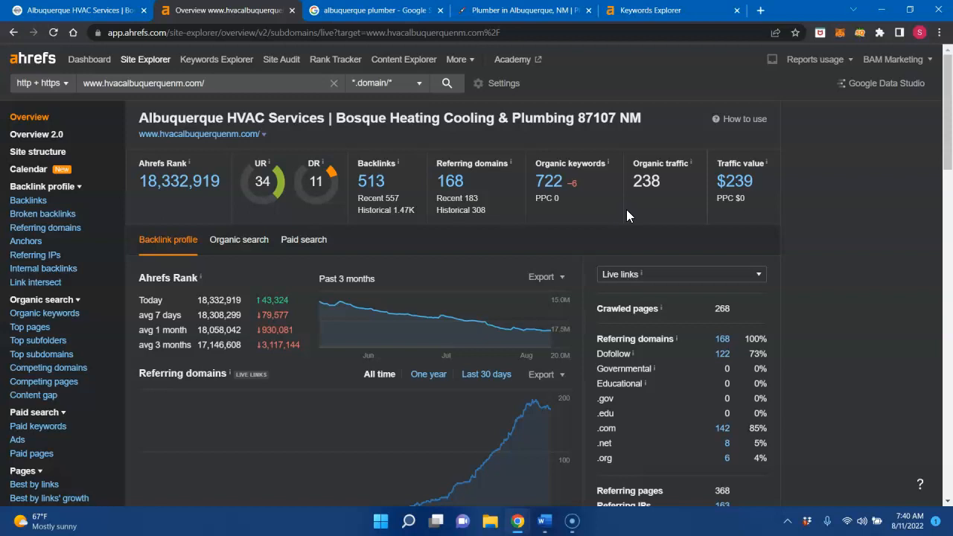
mouse_move(550, 186)
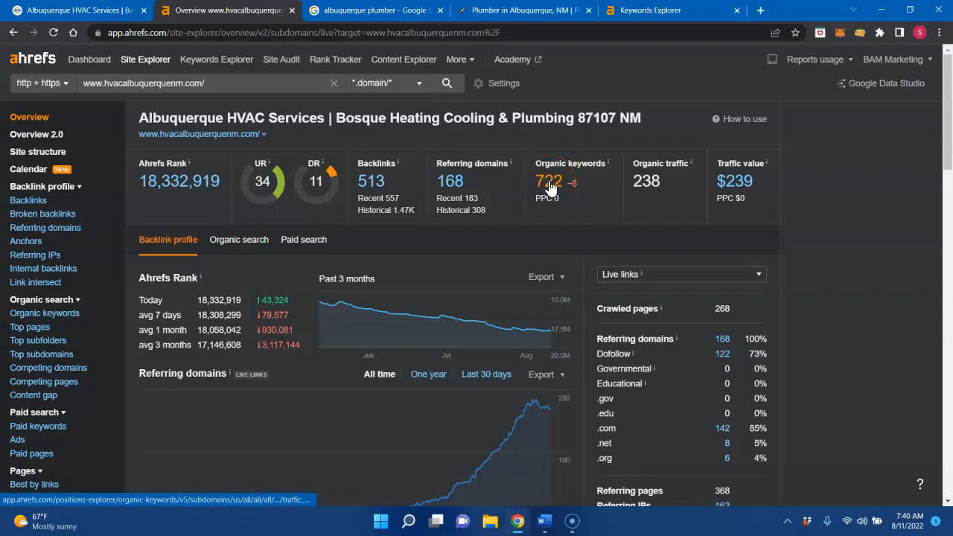
click(549, 181)
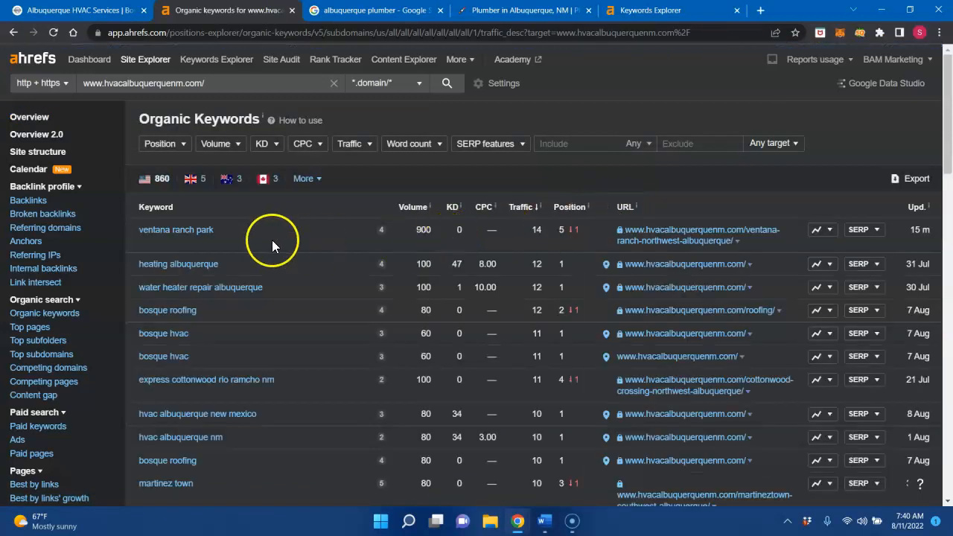
mouse_move(176, 244)
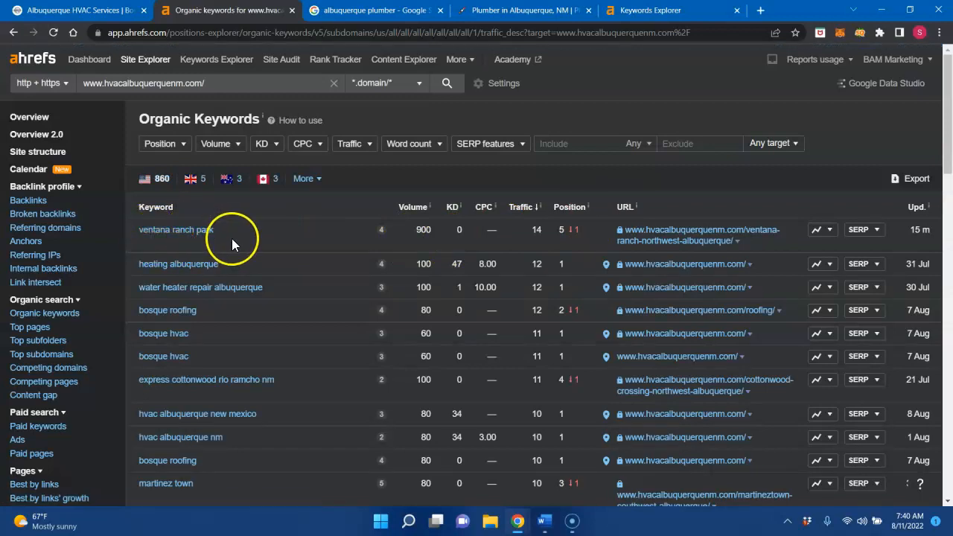
mouse_move(440, 237)
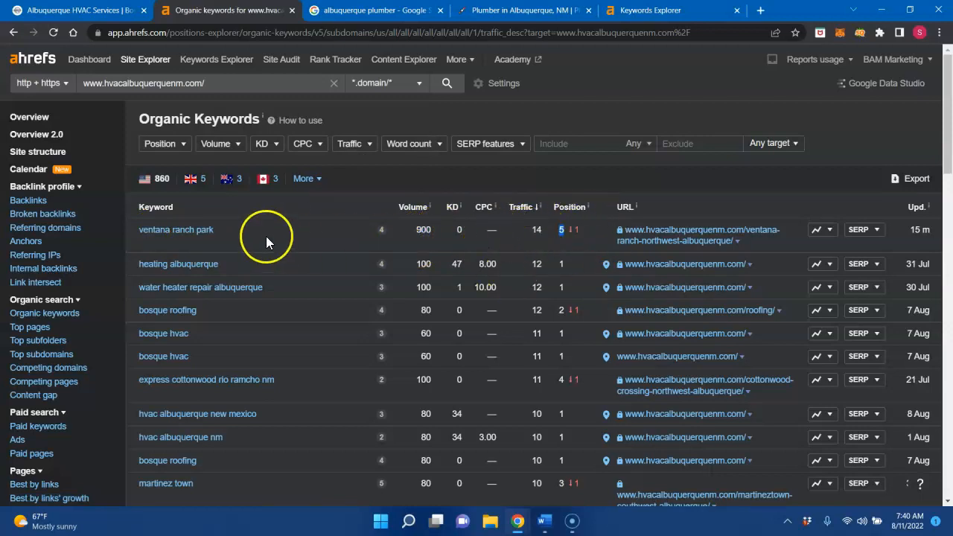
mouse_move(218, 235)
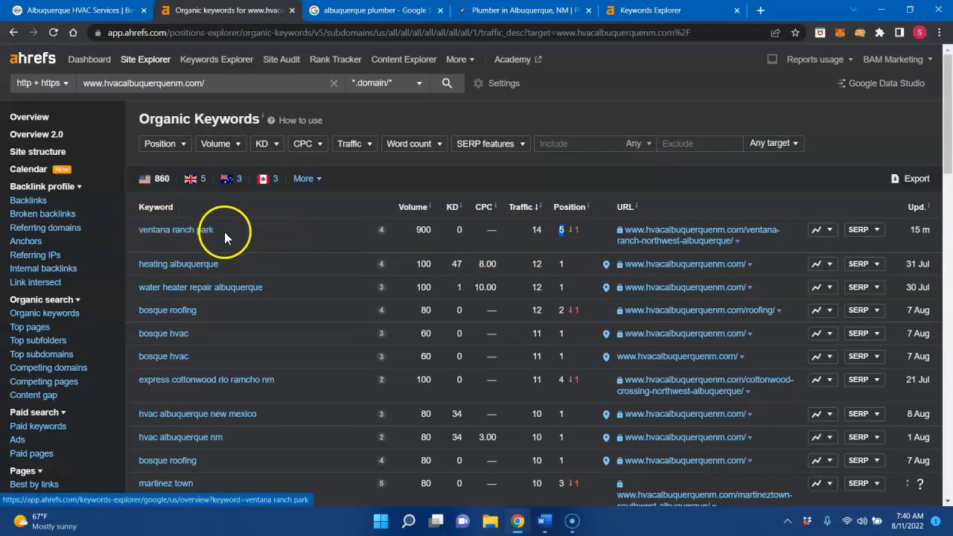
mouse_move(233, 242)
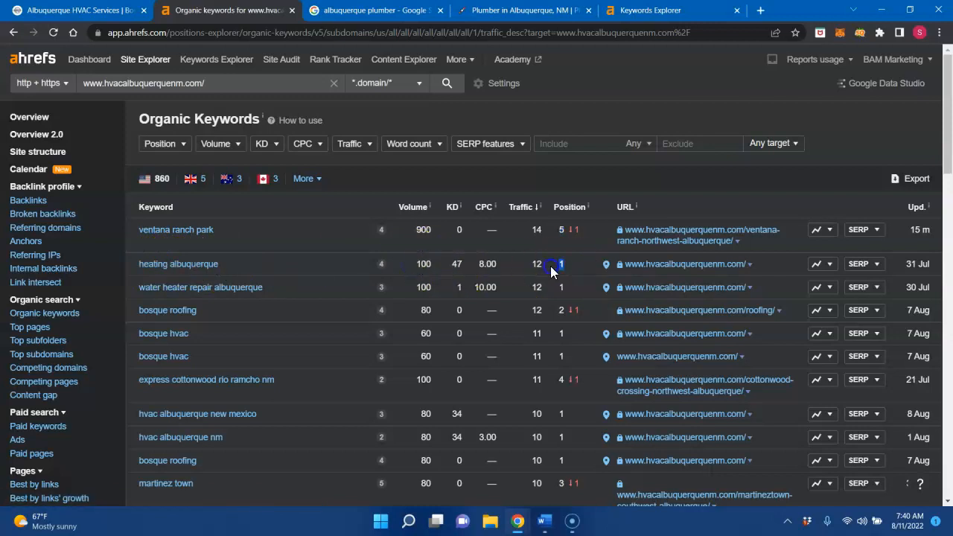
Step: Scroll through the 860 US organic keywords, sorted by traffic, past the top terms
scroll(down, 3)
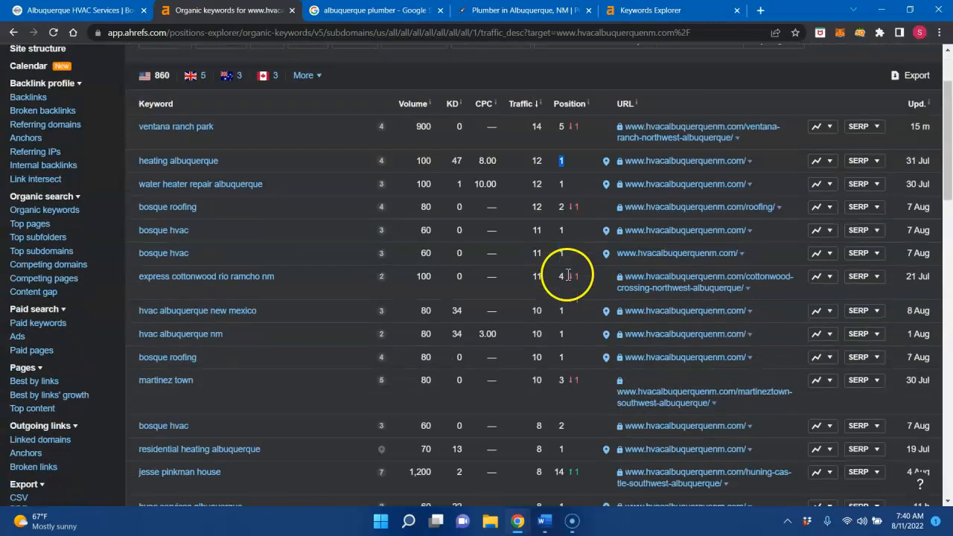
mouse_move(186, 164)
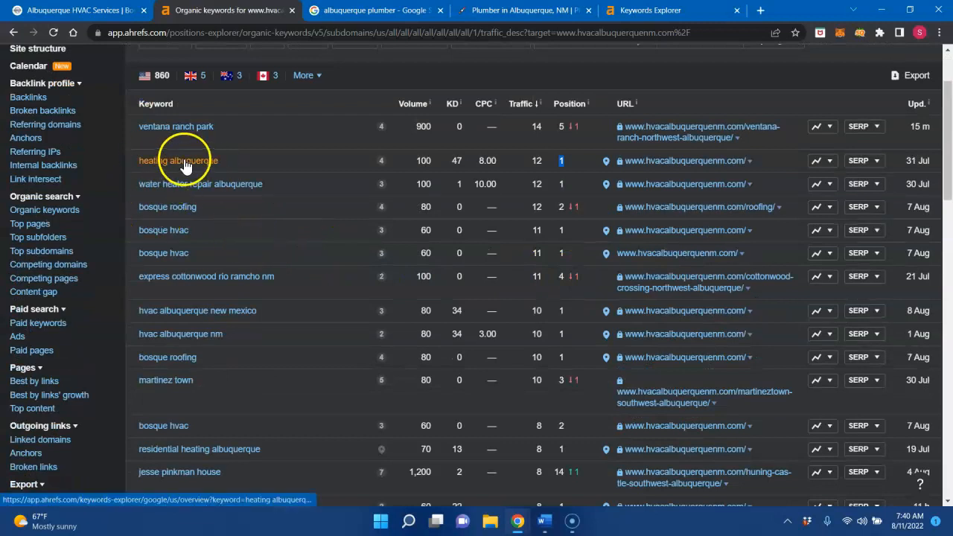
mouse_move(216, 333)
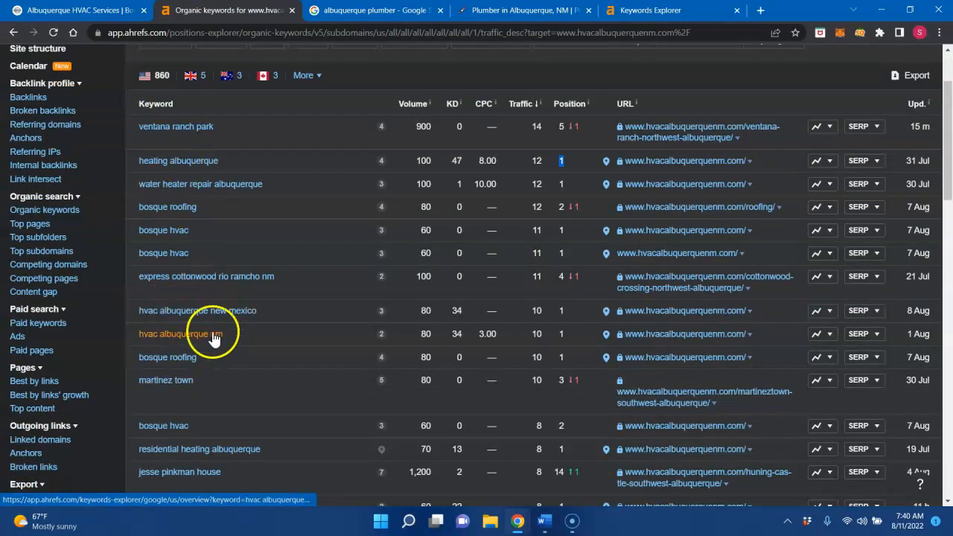
scroll(down, 3)
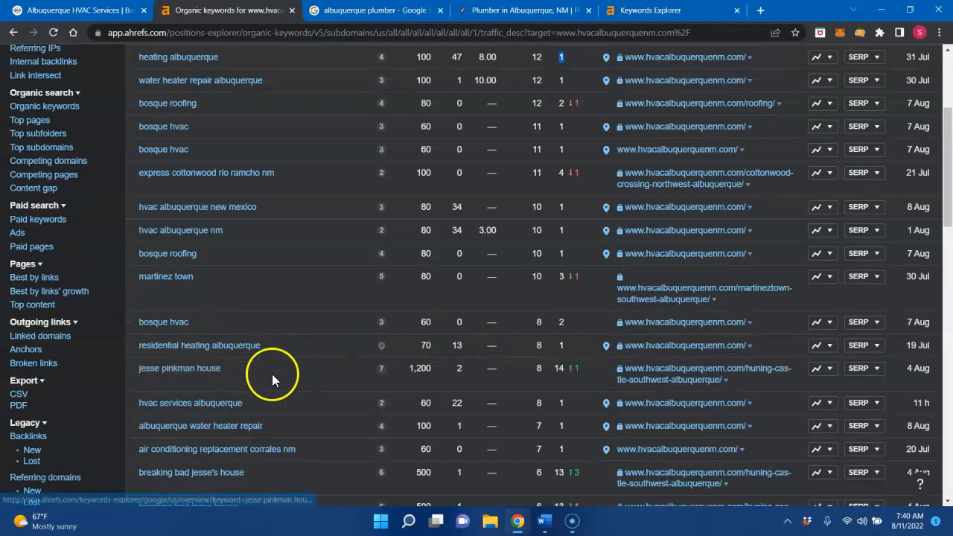
mouse_move(309, 367)
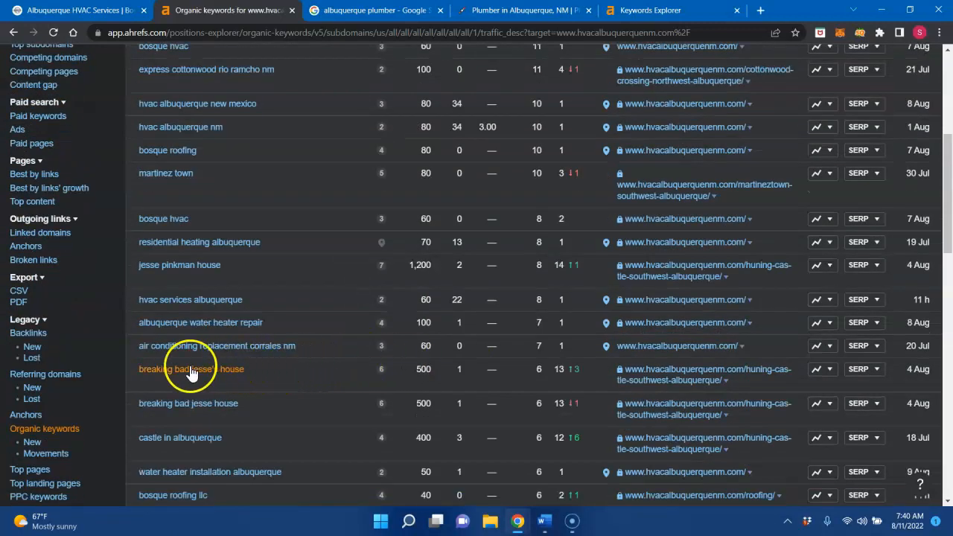
scroll(down, 3)
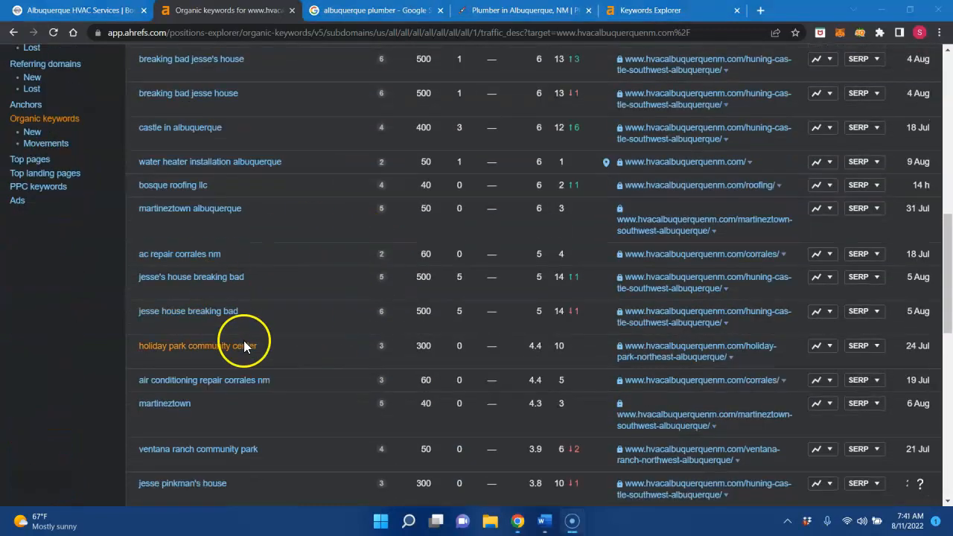
scroll(down, 3)
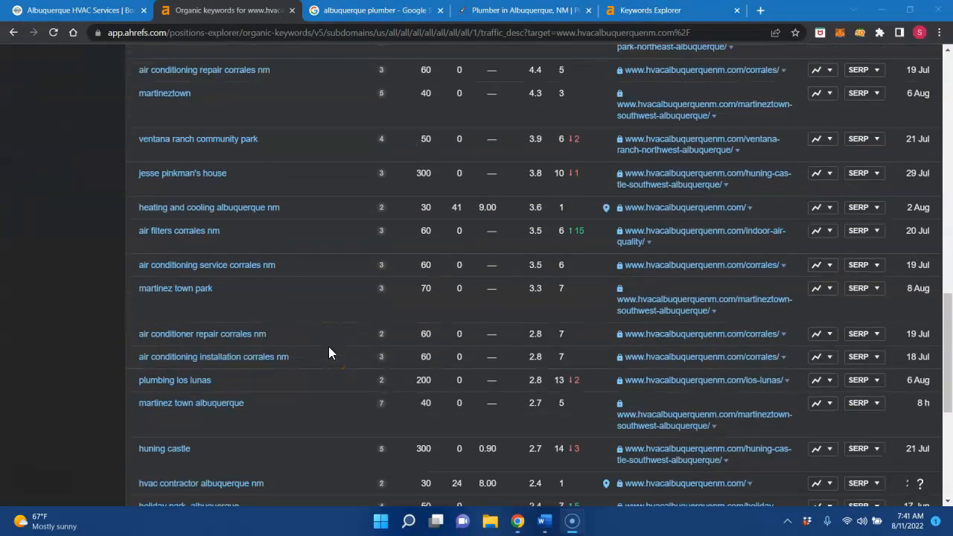
scroll(down, 3)
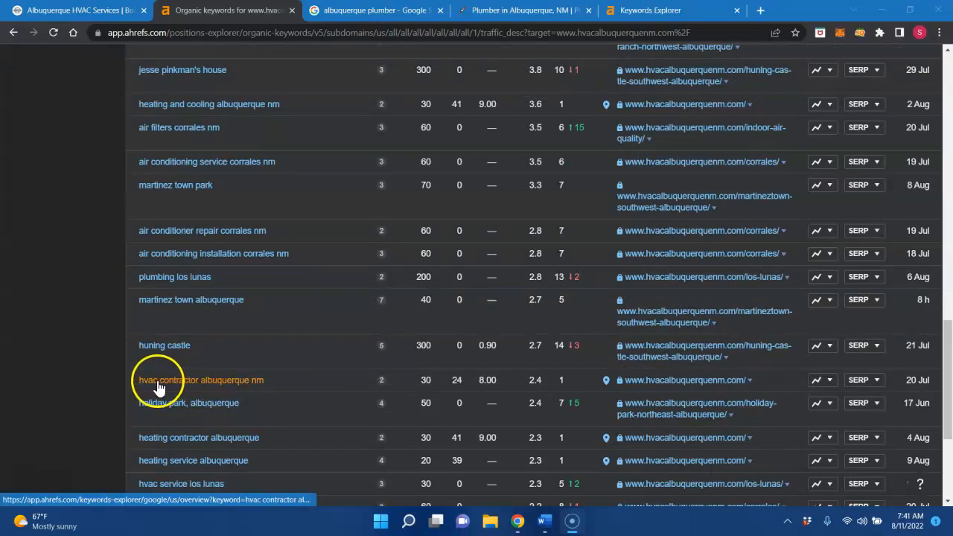
mouse_move(242, 390)
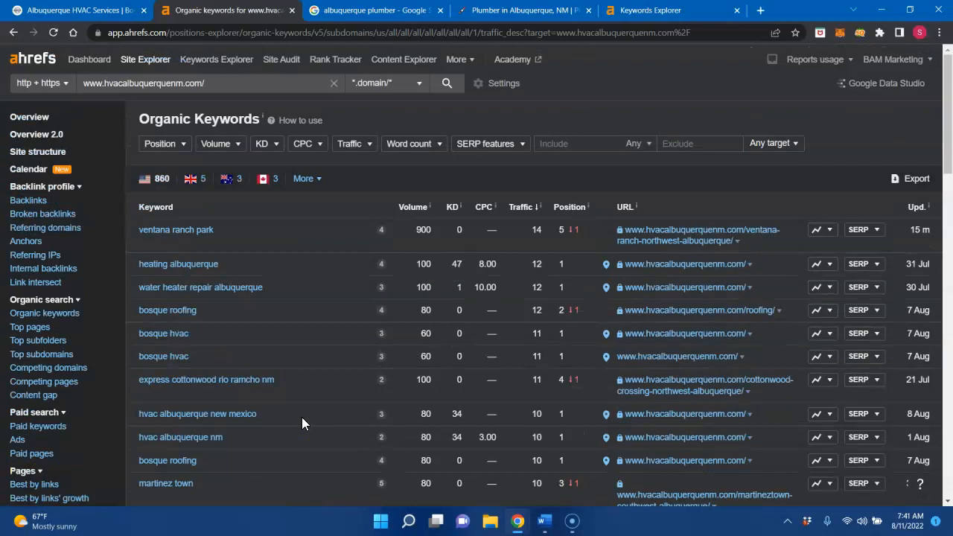
Step: View the 'albuquerque plumber' results, scrolled to the map pack led by Albuquerque Plumbing, Heating & Cooling
click(372, 11)
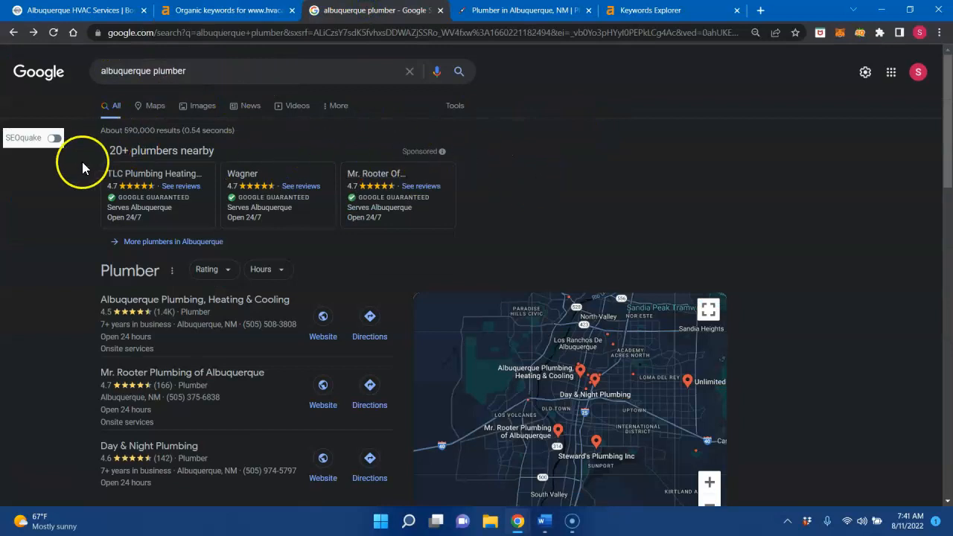
mouse_move(457, 232)
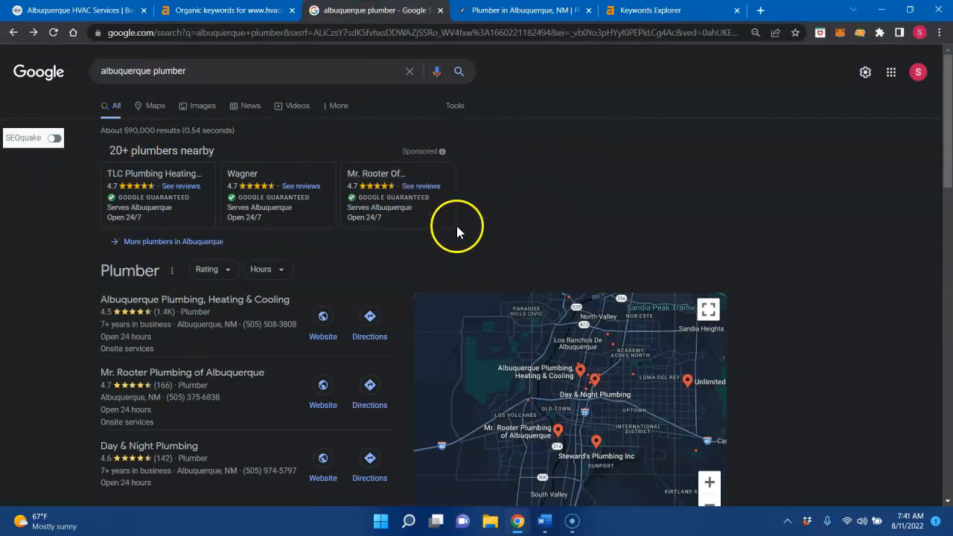
mouse_move(295, 244)
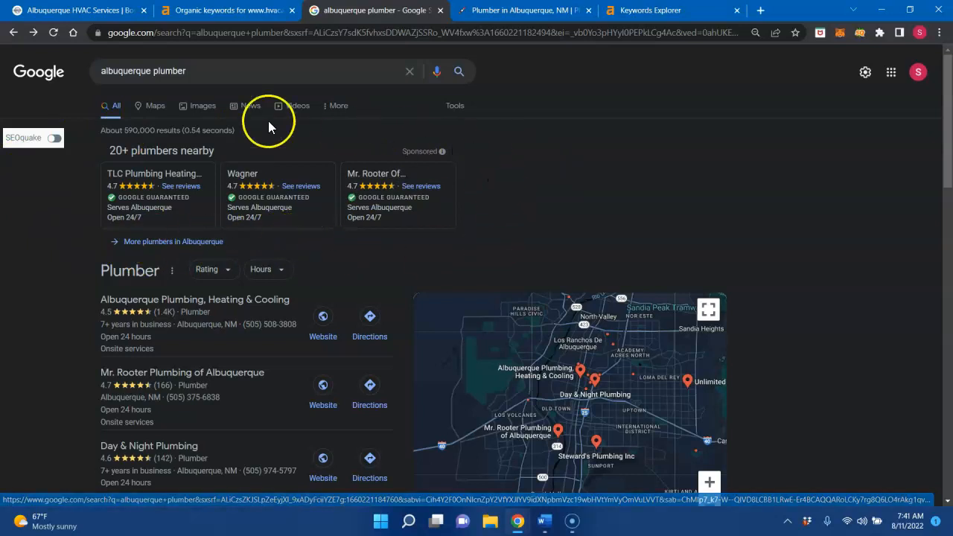
mouse_move(482, 238)
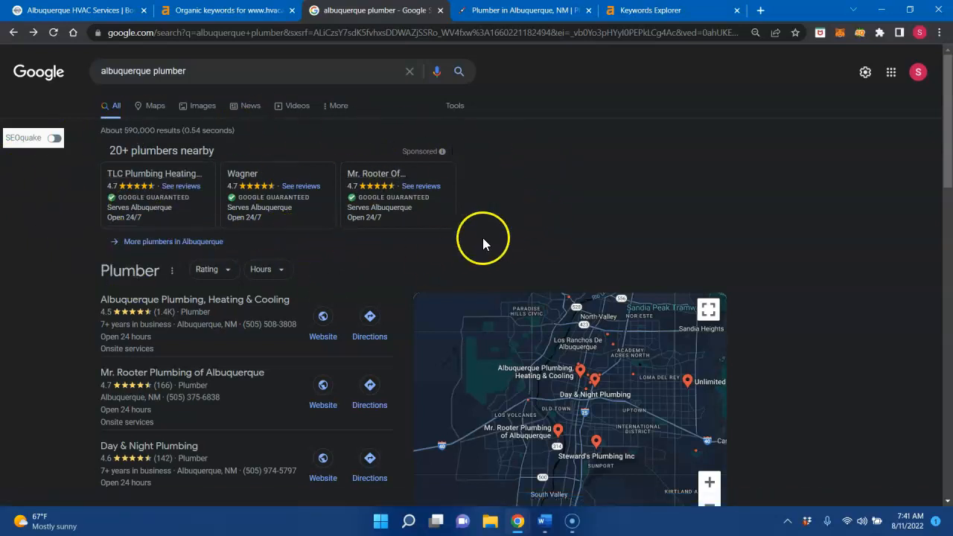
scroll(down, 3)
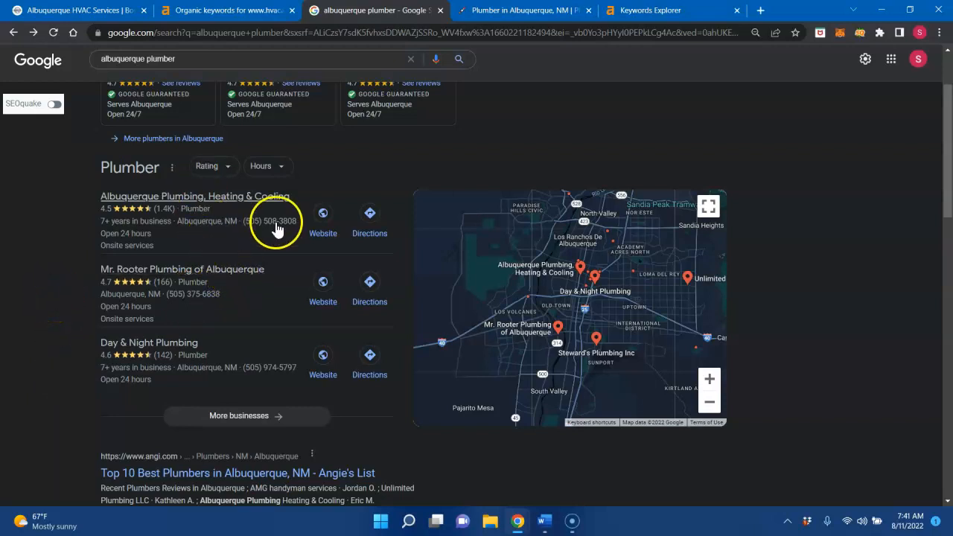
mouse_move(149, 275)
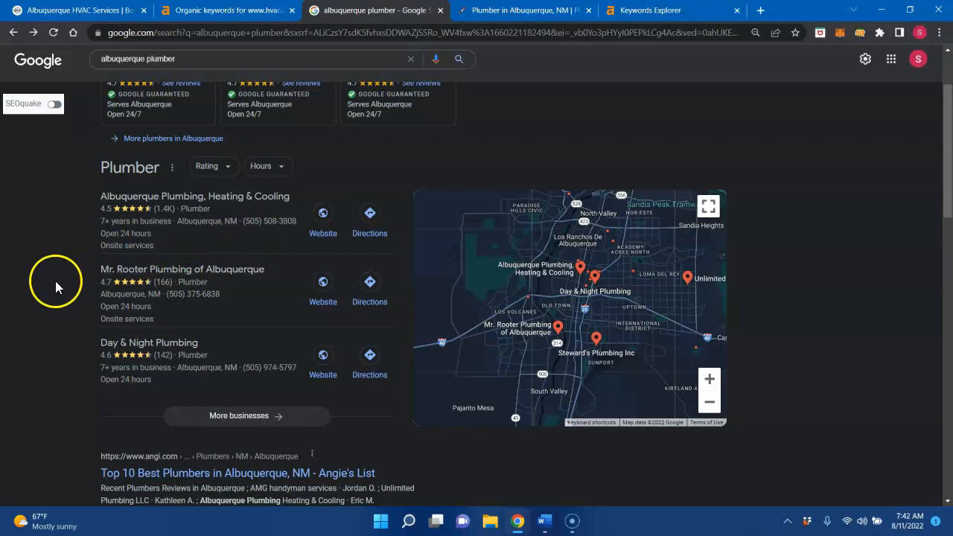
mouse_move(67, 292)
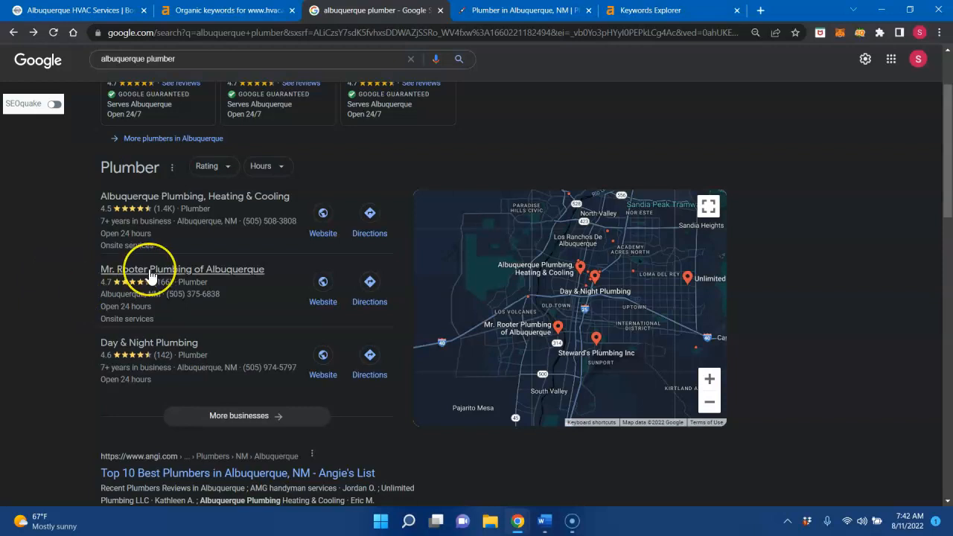
mouse_move(88, 278)
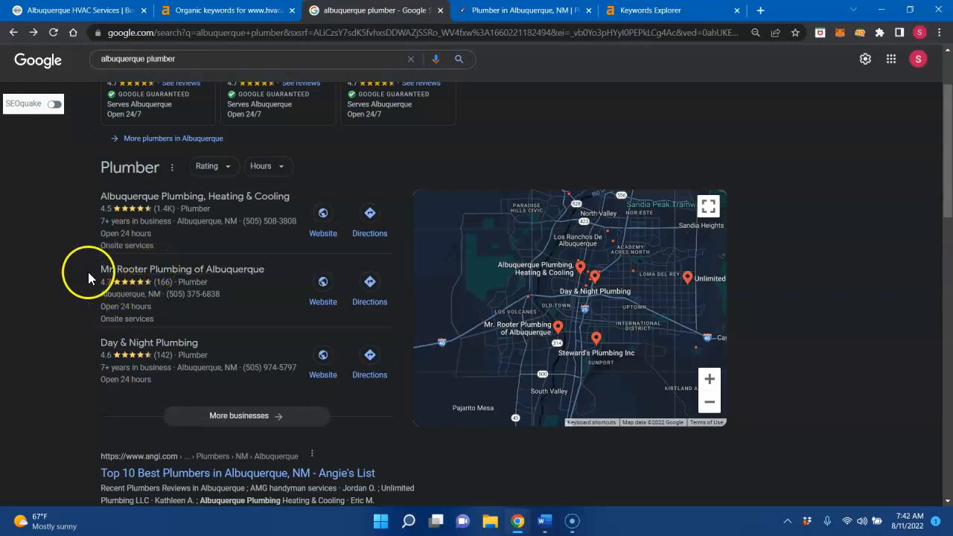
mouse_move(83, 279)
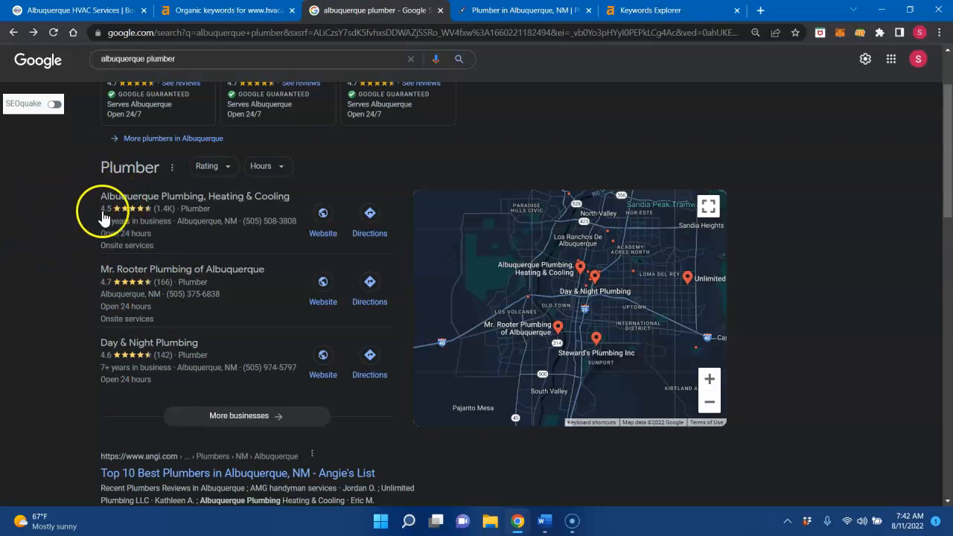
mouse_move(32, 255)
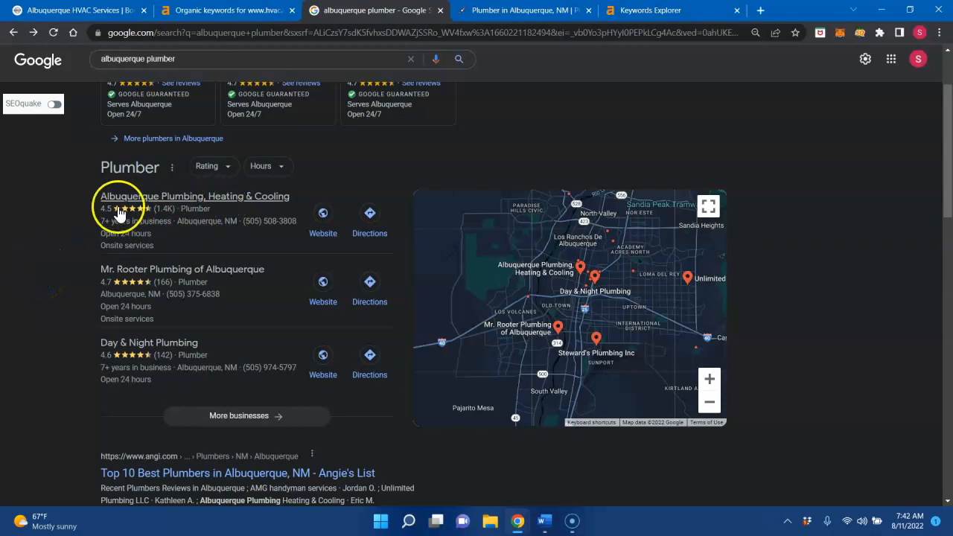
mouse_move(149, 205)
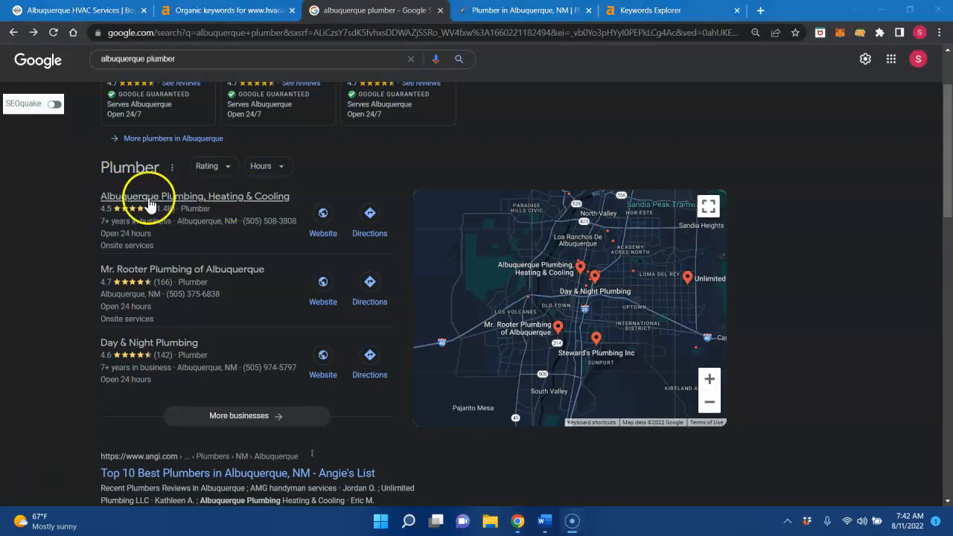
mouse_move(56, 246)
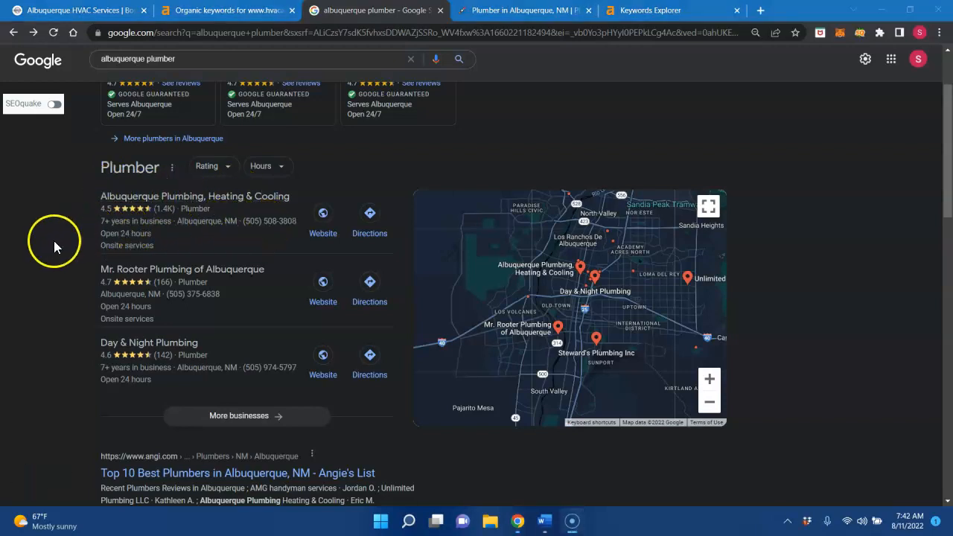
mouse_move(54, 318)
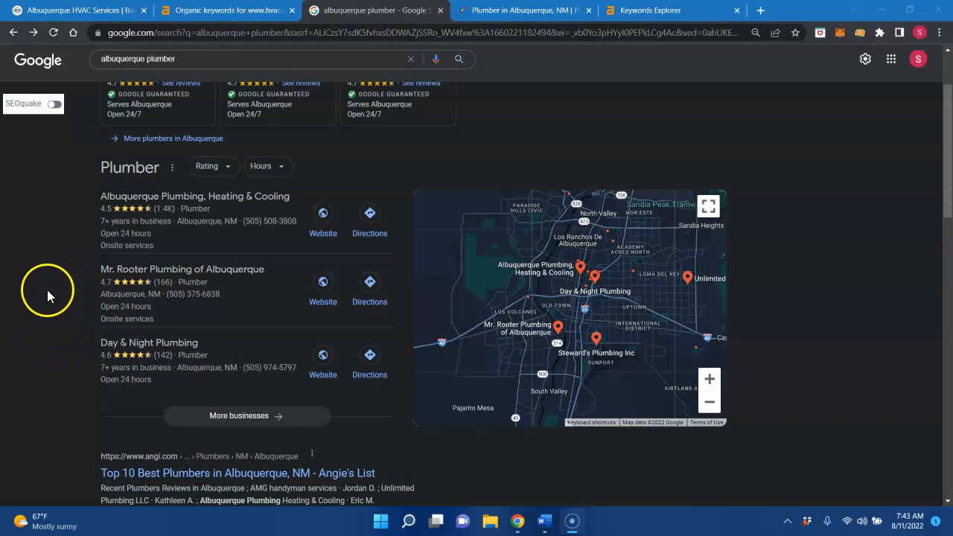
mouse_move(59, 350)
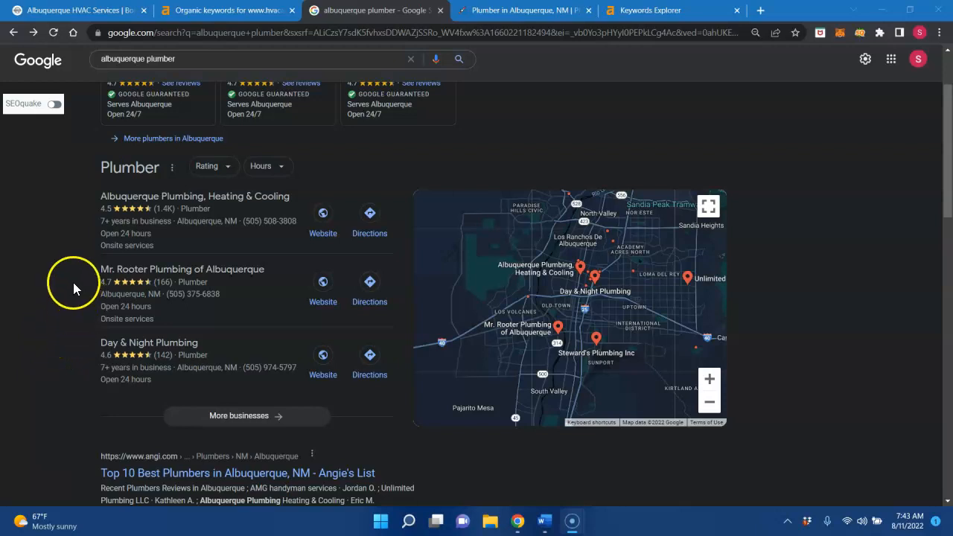
mouse_move(66, 272)
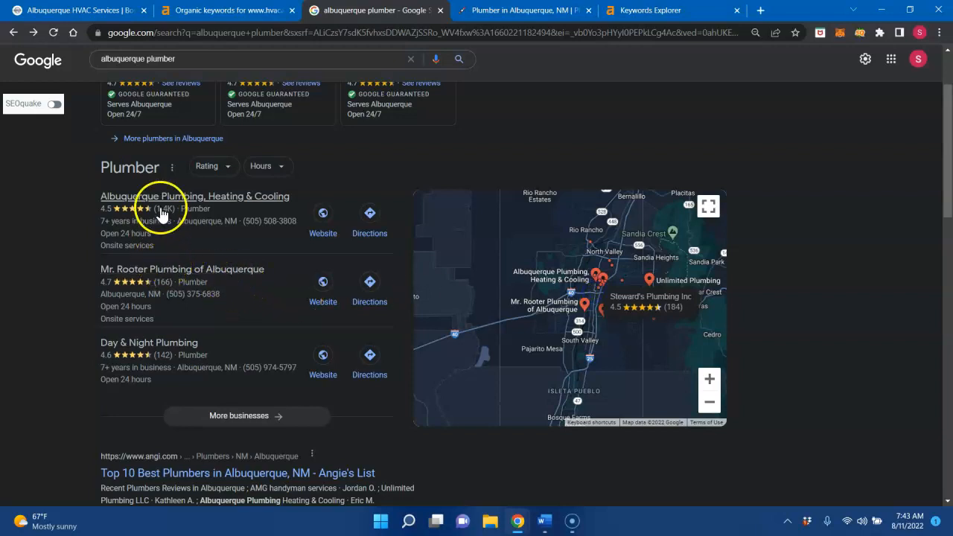
mouse_move(177, 318)
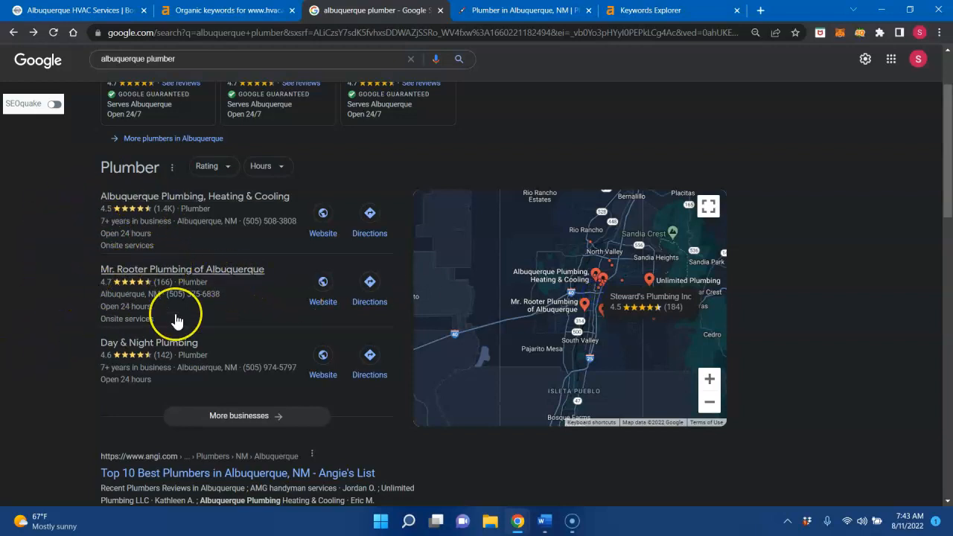
mouse_move(323, 214)
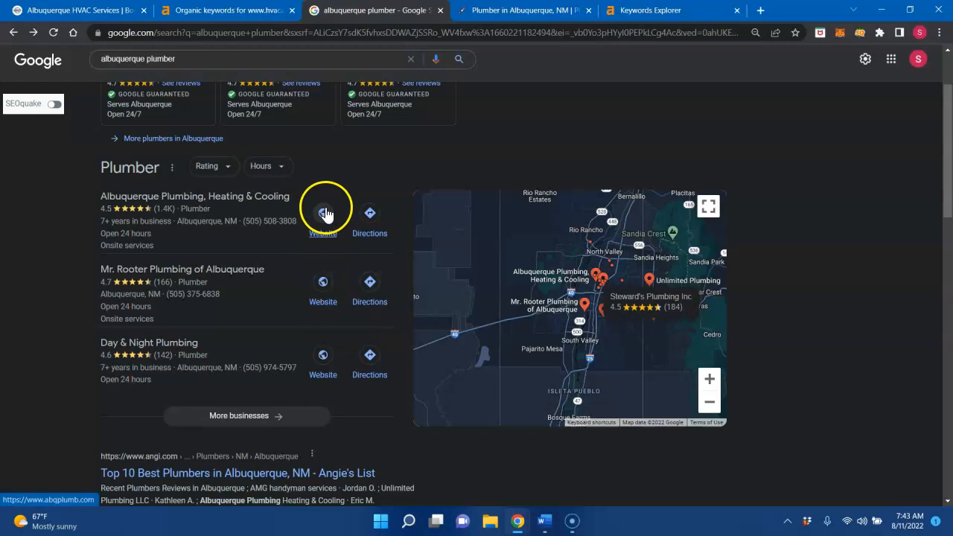
mouse_move(261, 375)
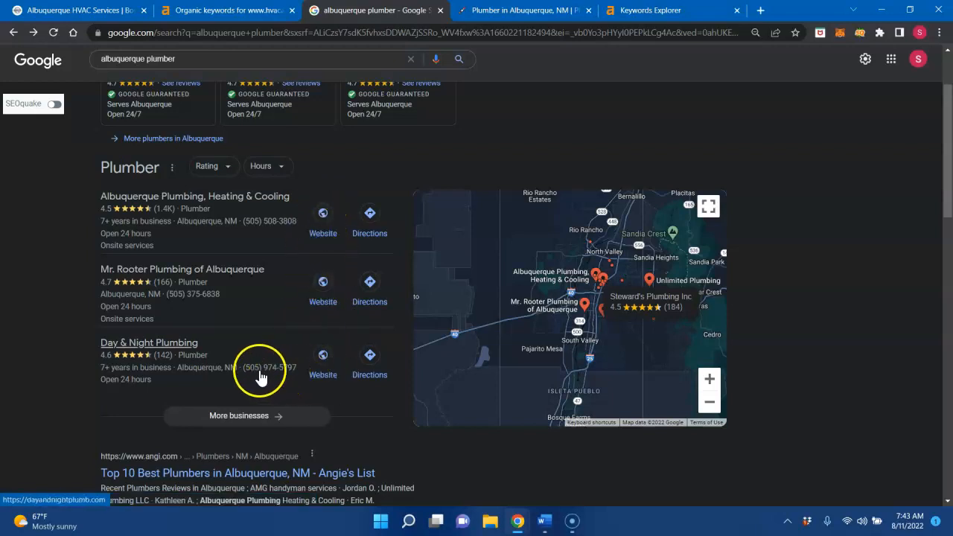
Step: Scroll past the local pack to the organic listings showing Rocketman Plumbing
scroll(down, 3)
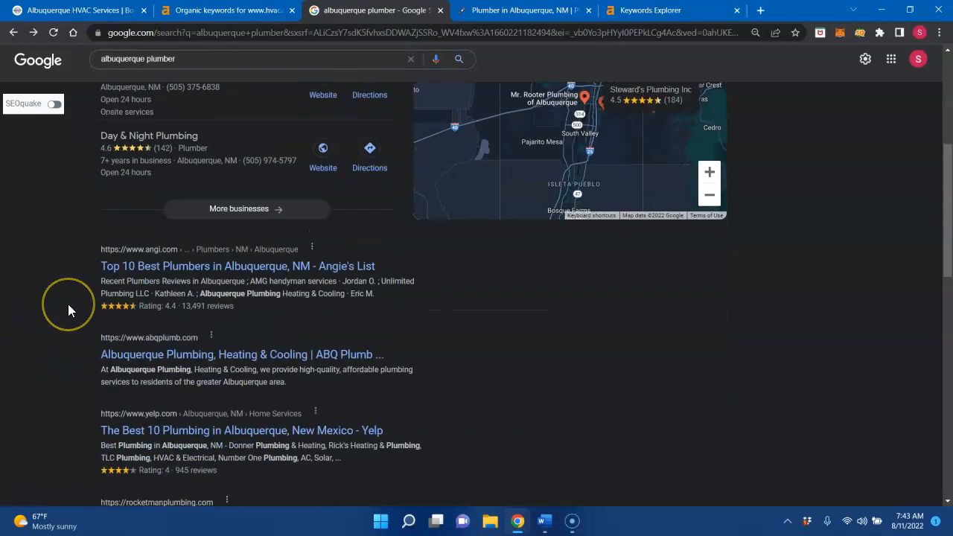
scroll(down, 3)
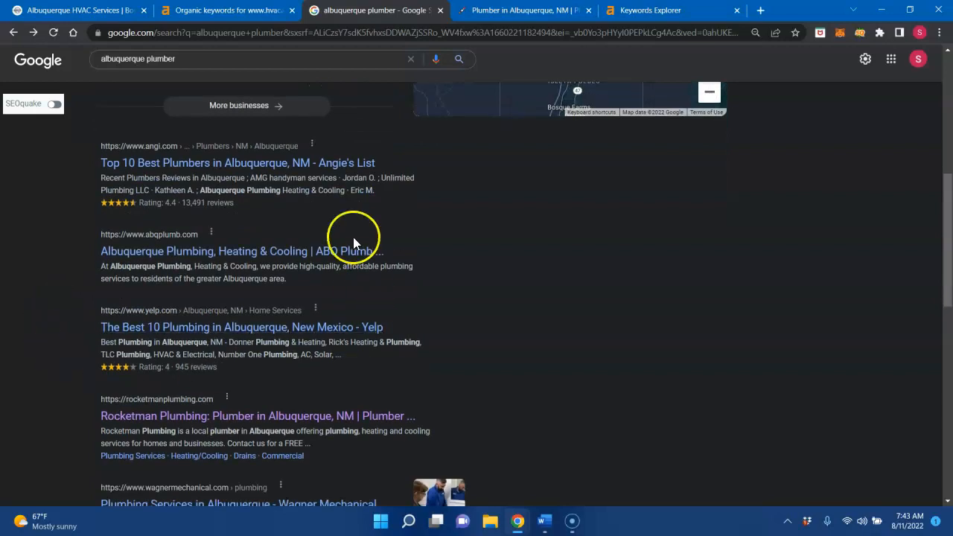
scroll(down, 3)
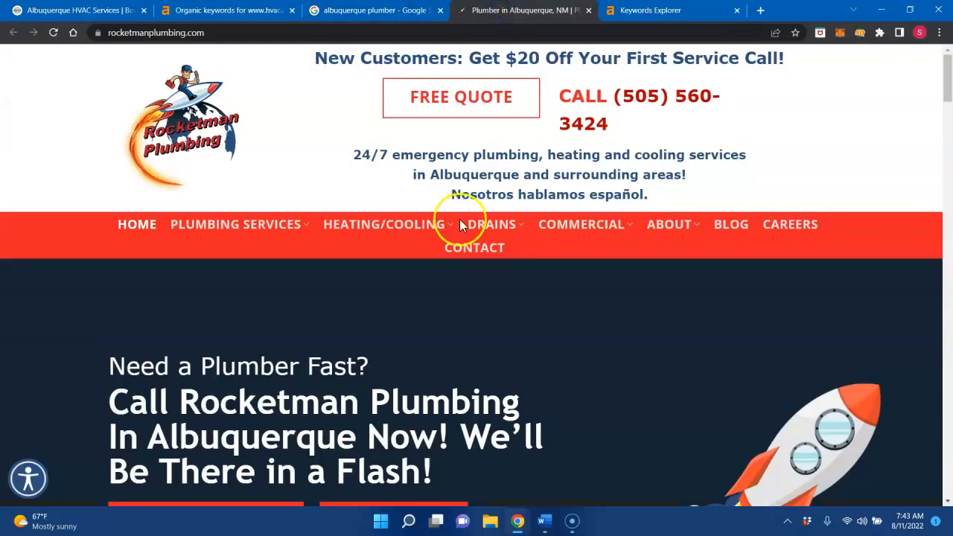
mouse_move(408, 127)
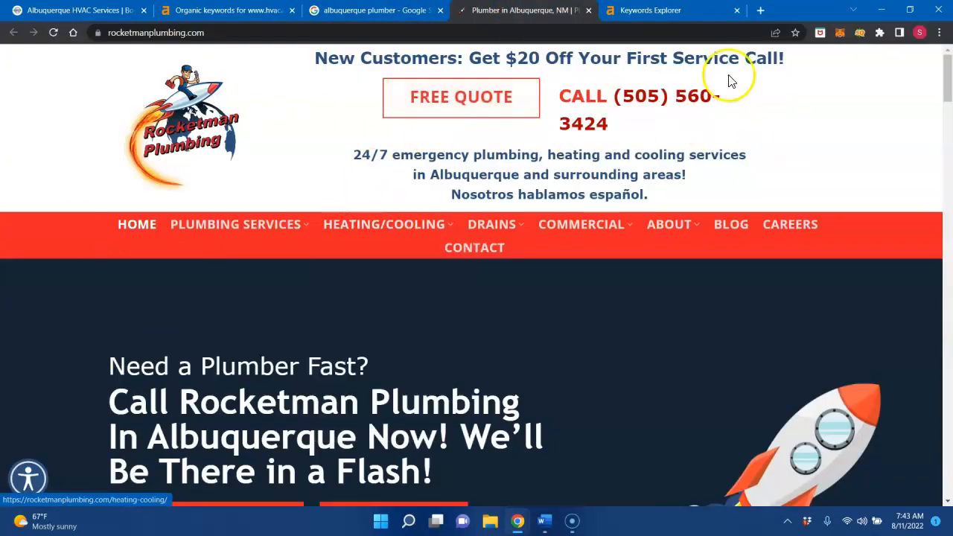
Step: Review Rocketman Plumbing's offers and reviews, then return to Ahrefs' 951 Albuquerque plumbing keywords
scroll(down, 3)
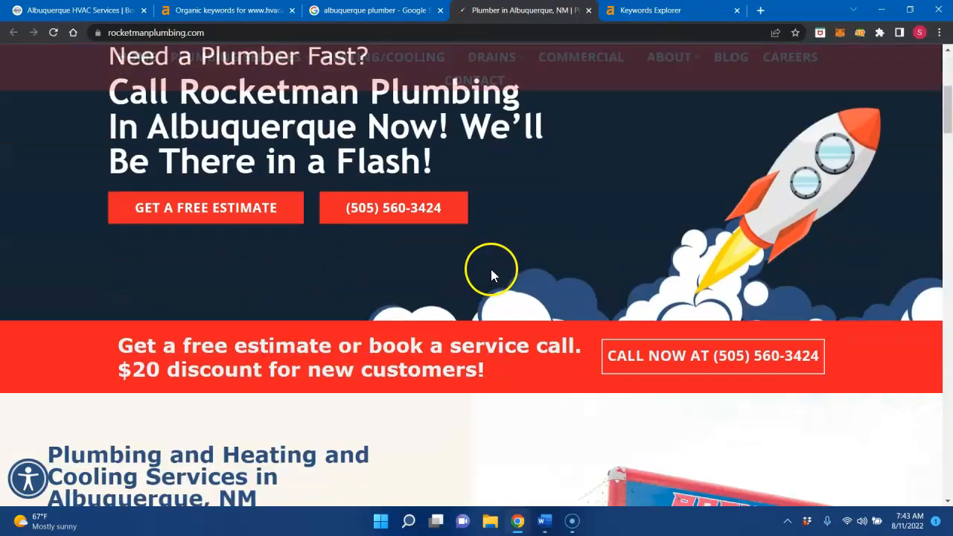
scroll(down, 3)
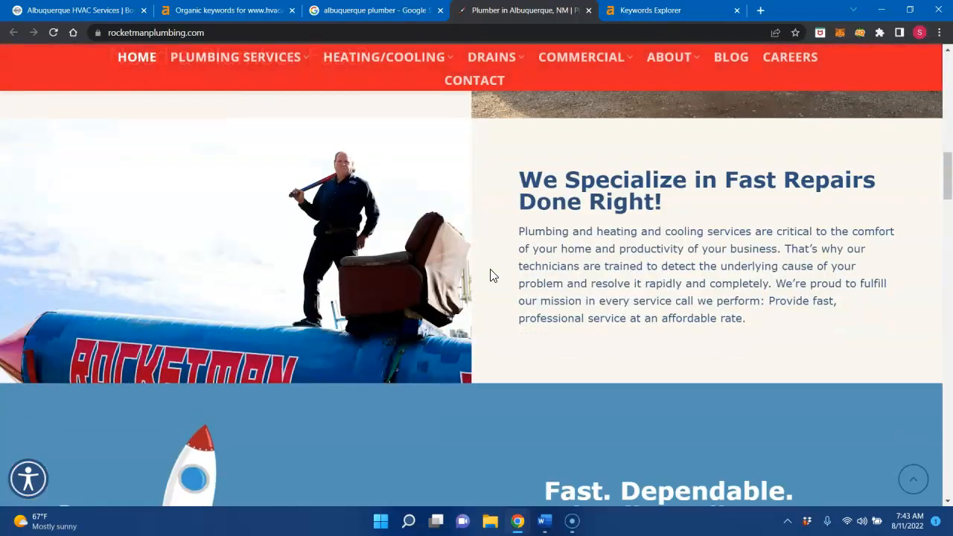
scroll(down, 3)
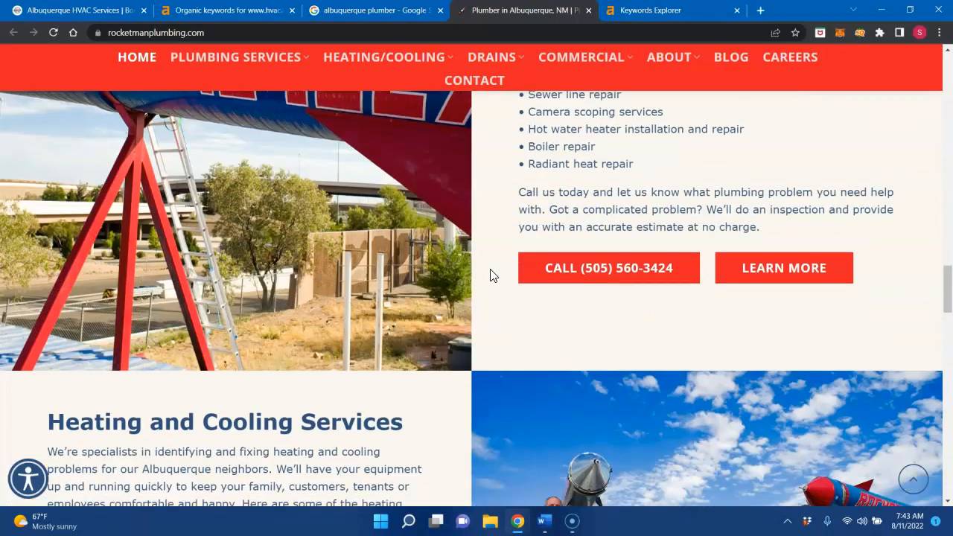
scroll(down, 3)
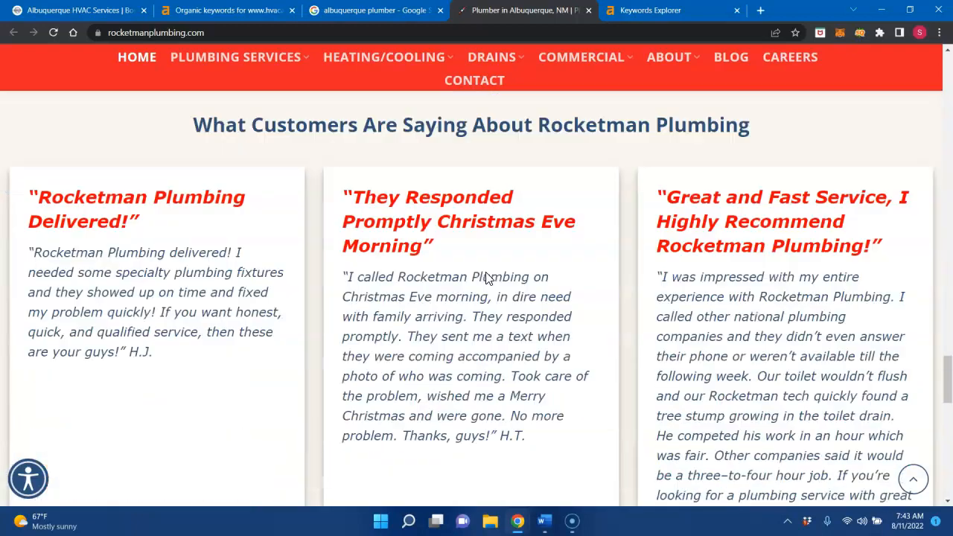
scroll(down, 3)
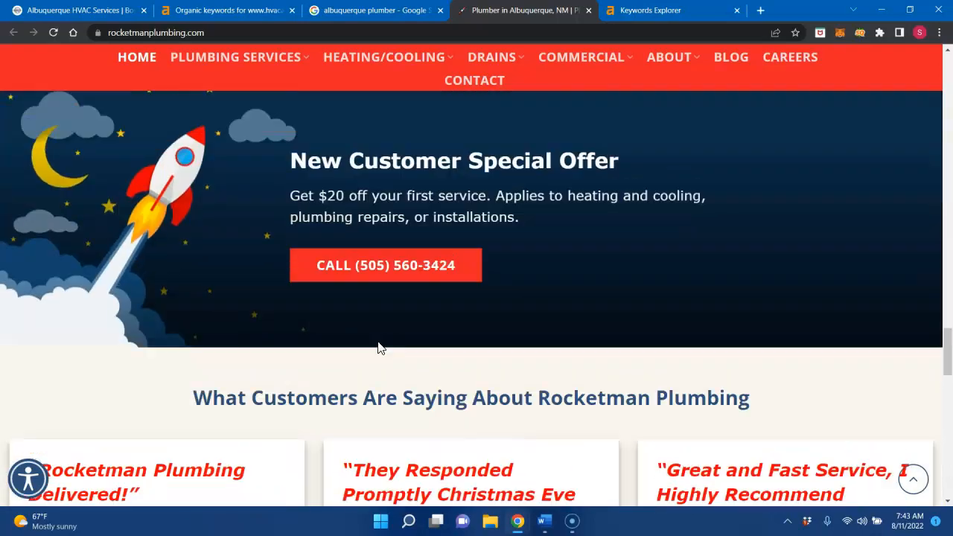
scroll(down, 3)
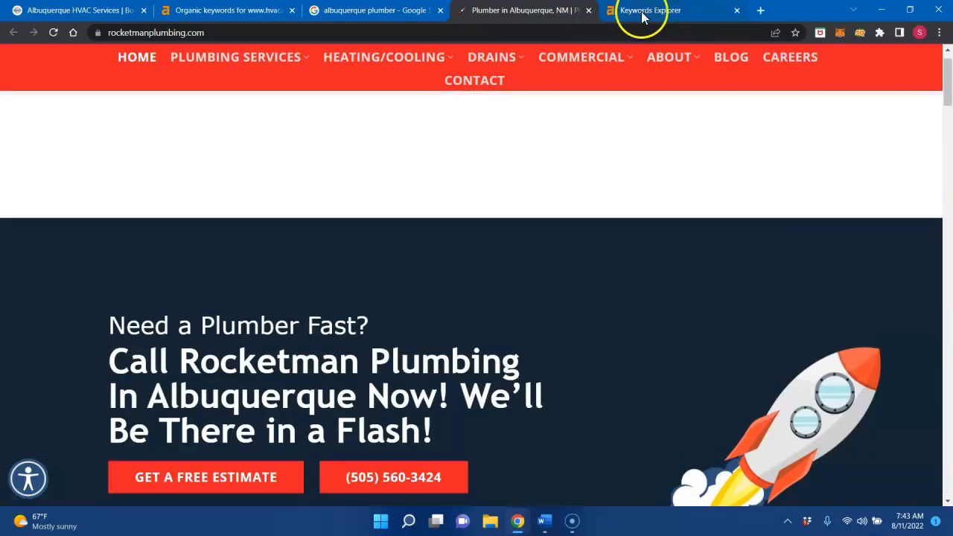
click(643, 10)
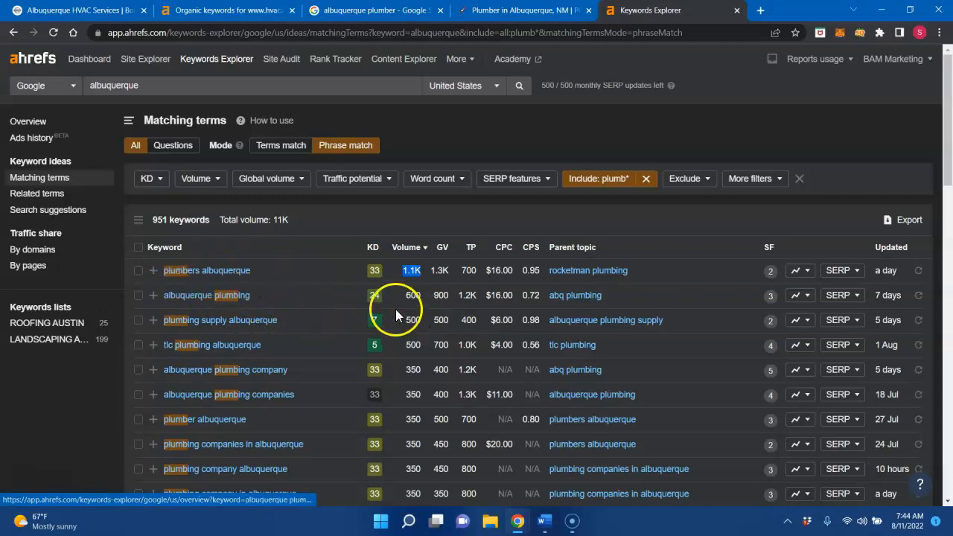
mouse_move(246, 304)
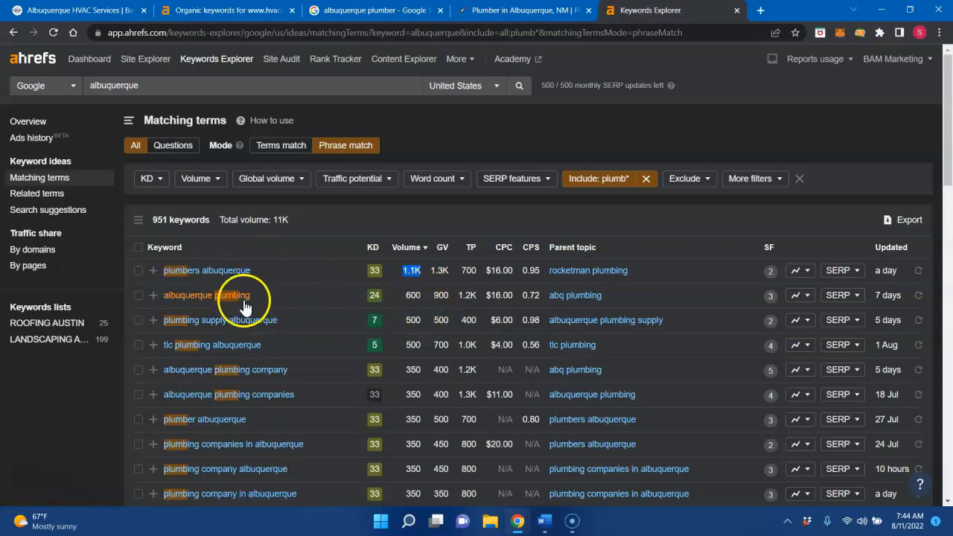
scroll(down, 3)
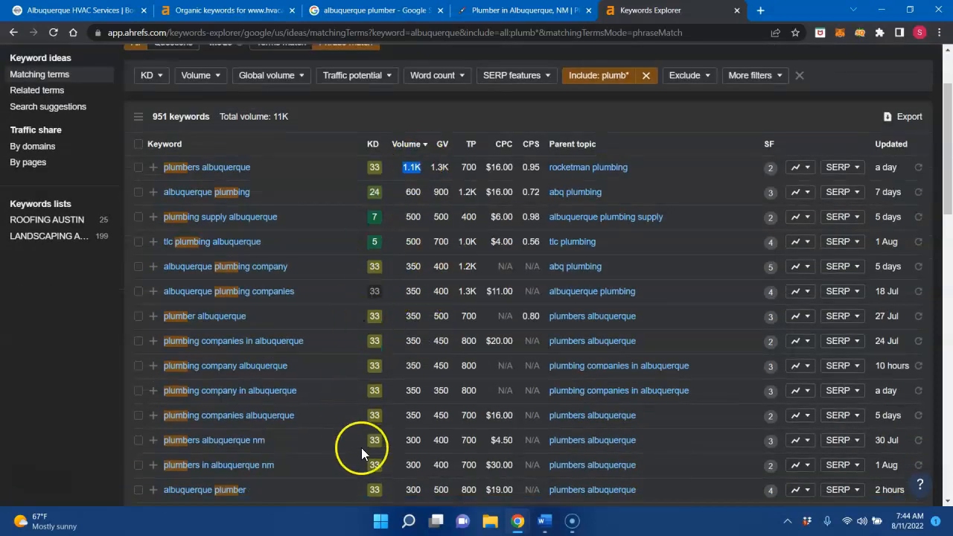
mouse_move(412, 366)
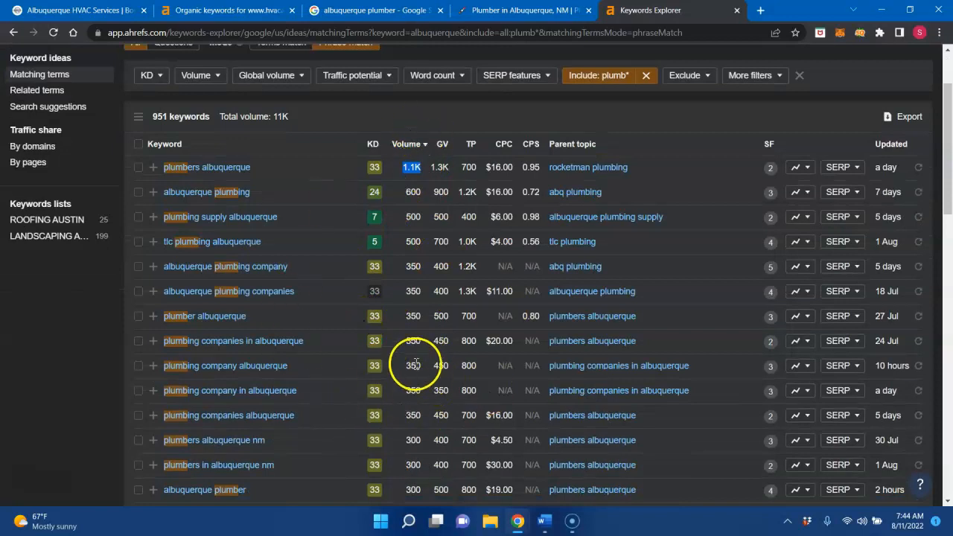
mouse_move(275, 180)
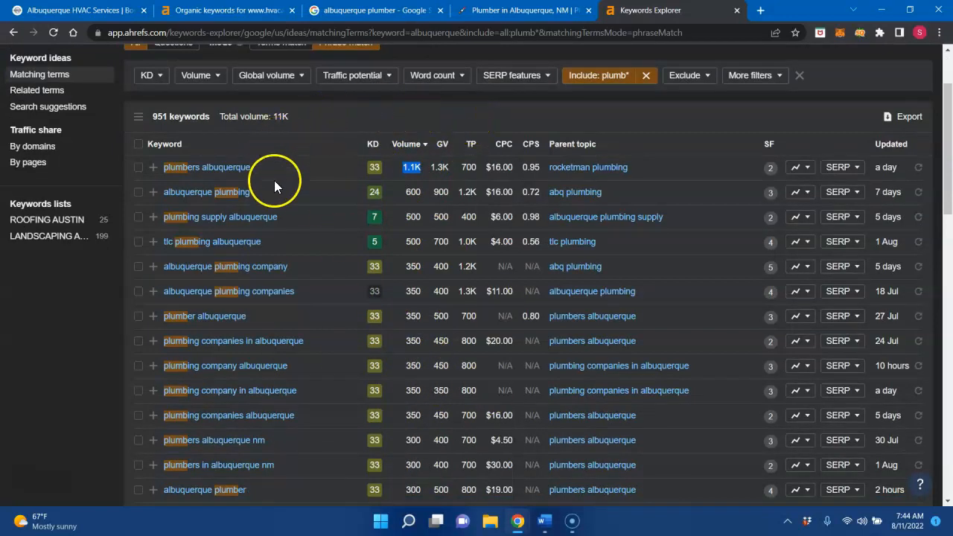
mouse_move(407, 355)
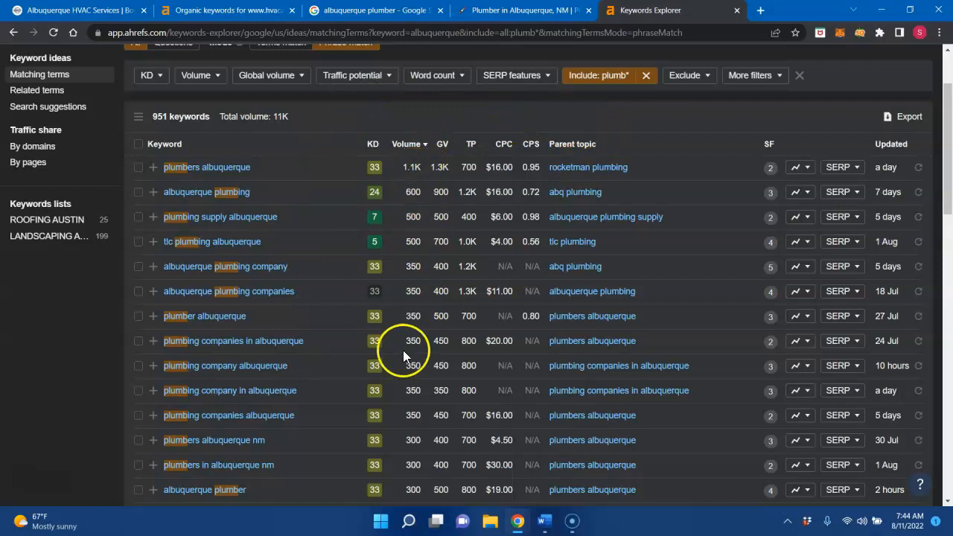
mouse_move(402, 350)
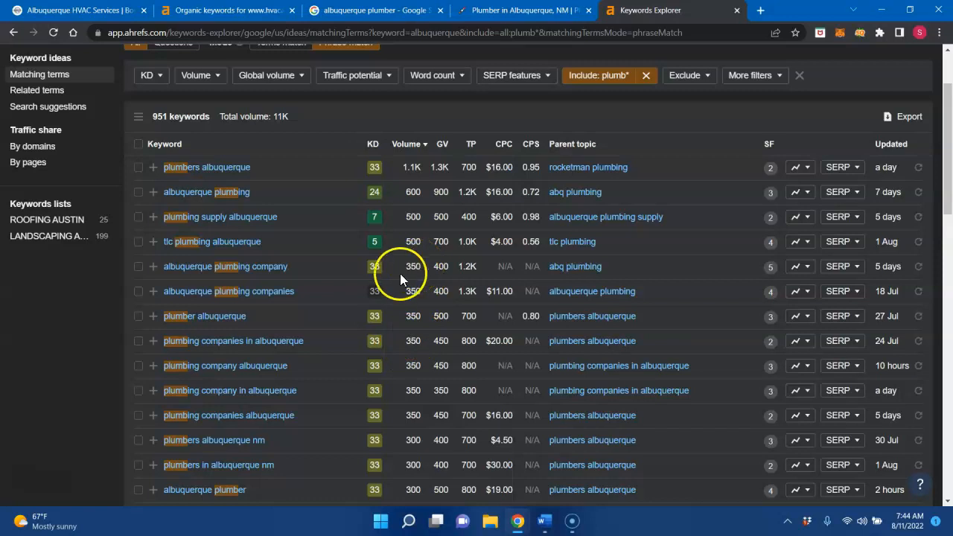
mouse_move(408, 299)
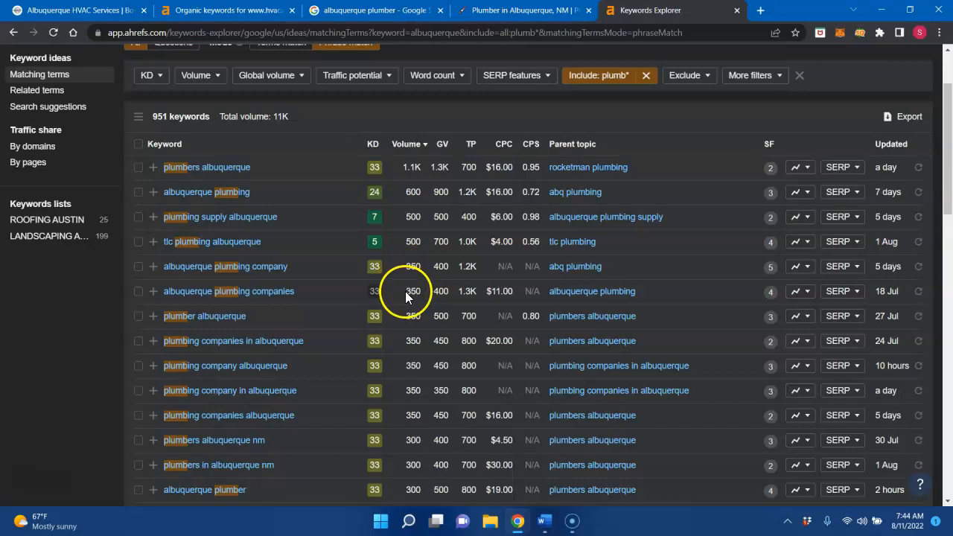